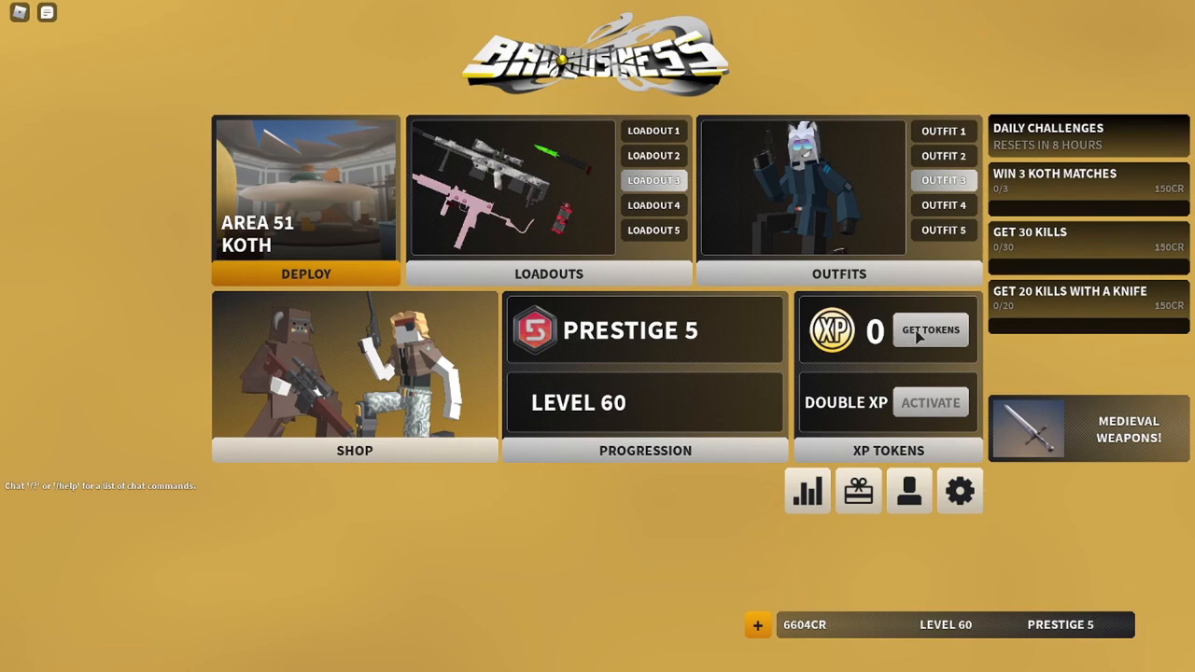
- Open Bad Business Settings via the gear icon and scroll to the import/export settings options
left_click(960, 491)
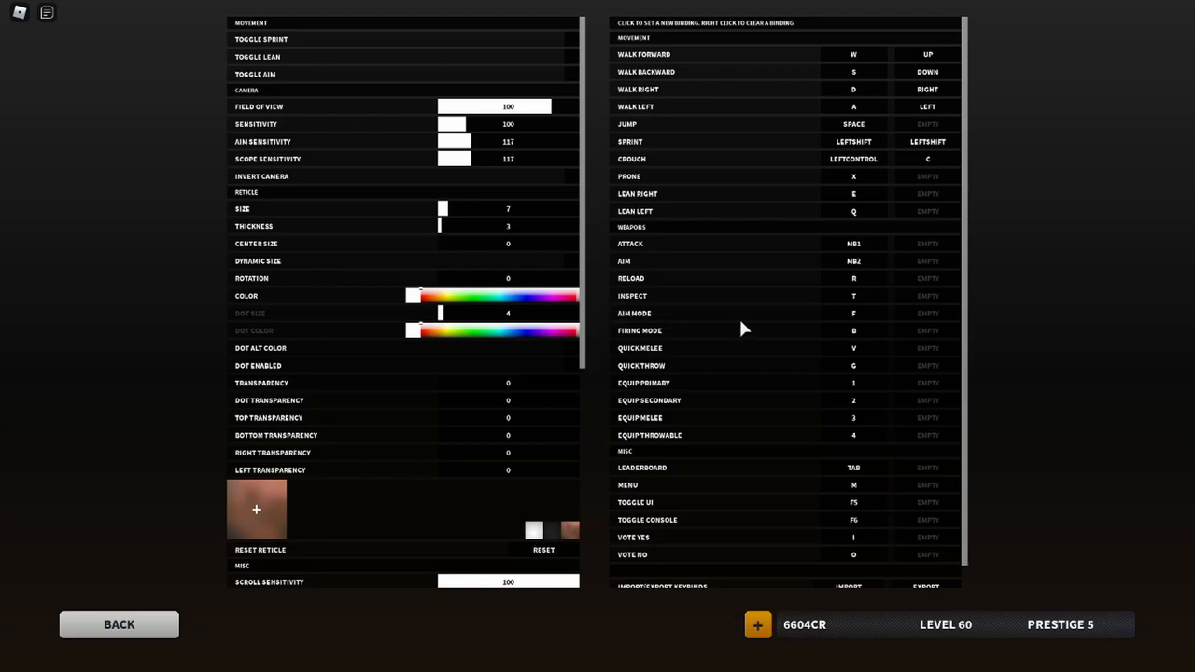
scroll("down", 3)
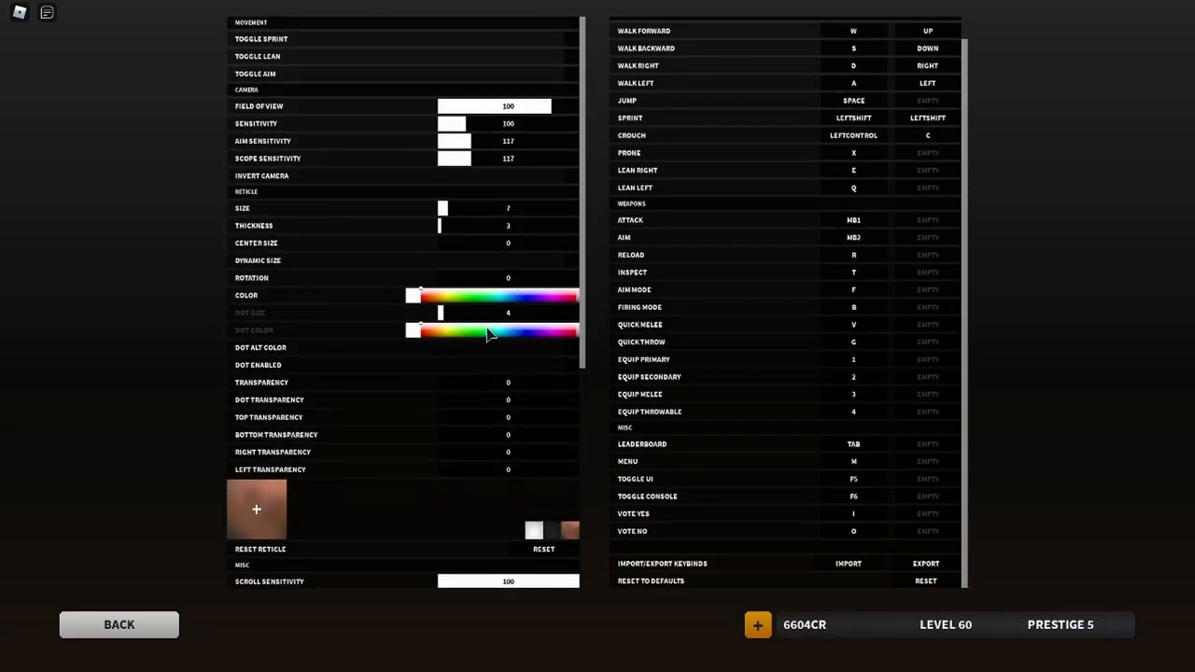
scroll("down", 3)
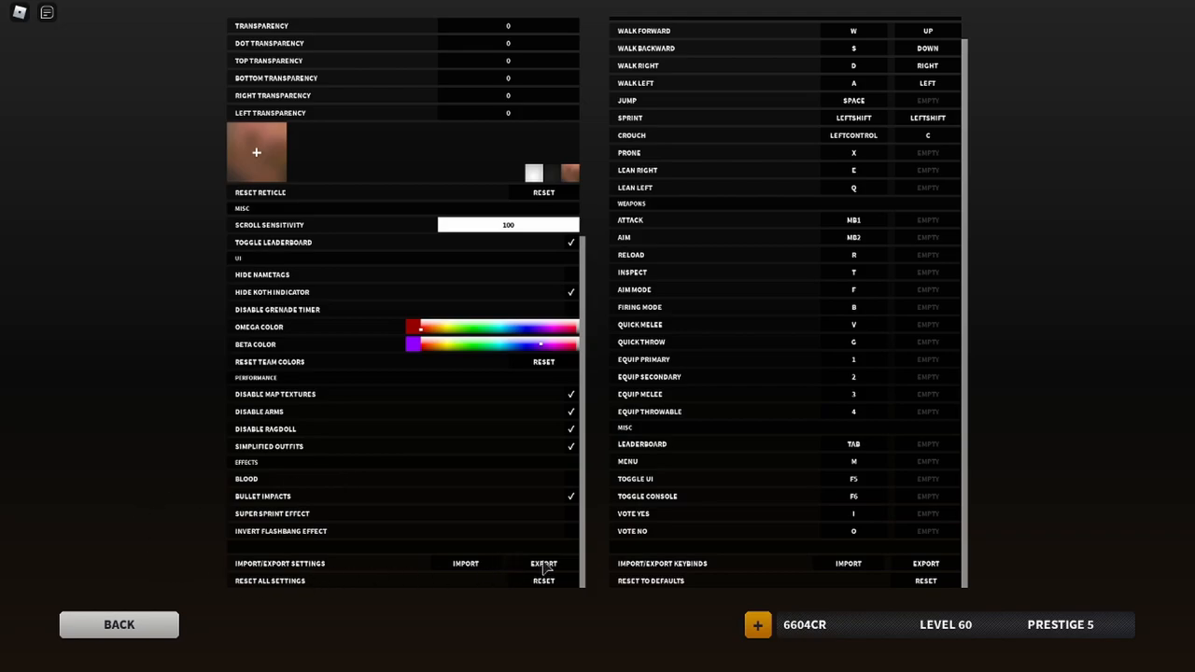
left_click(544, 563)
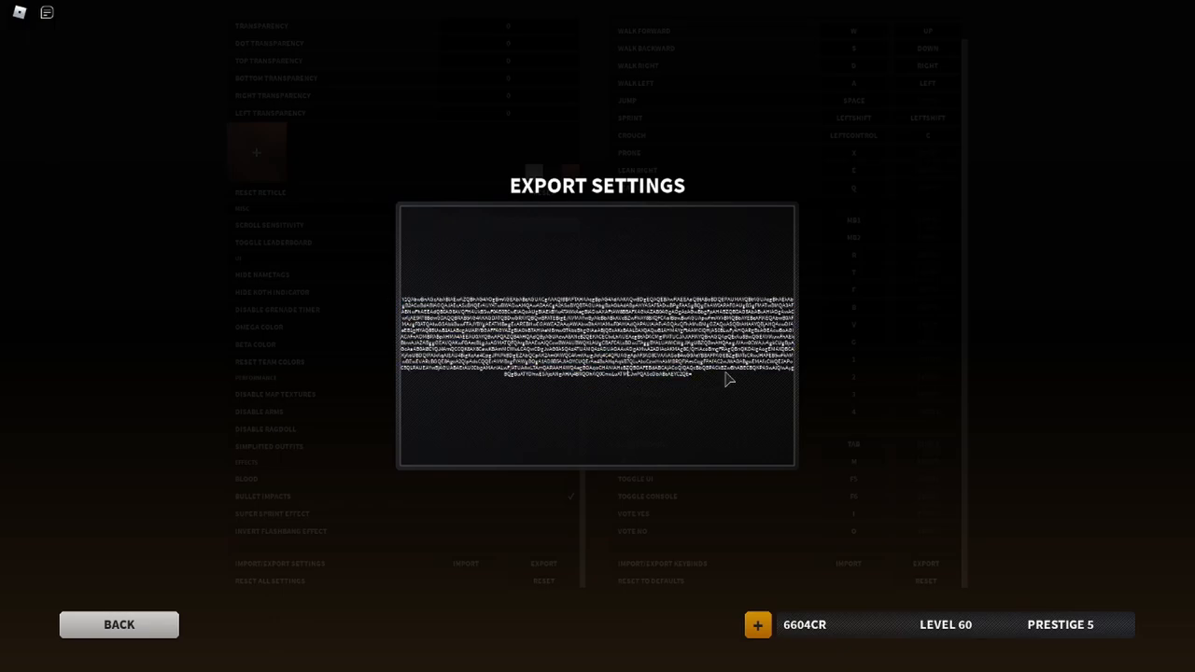
mouse_move(288, 376)
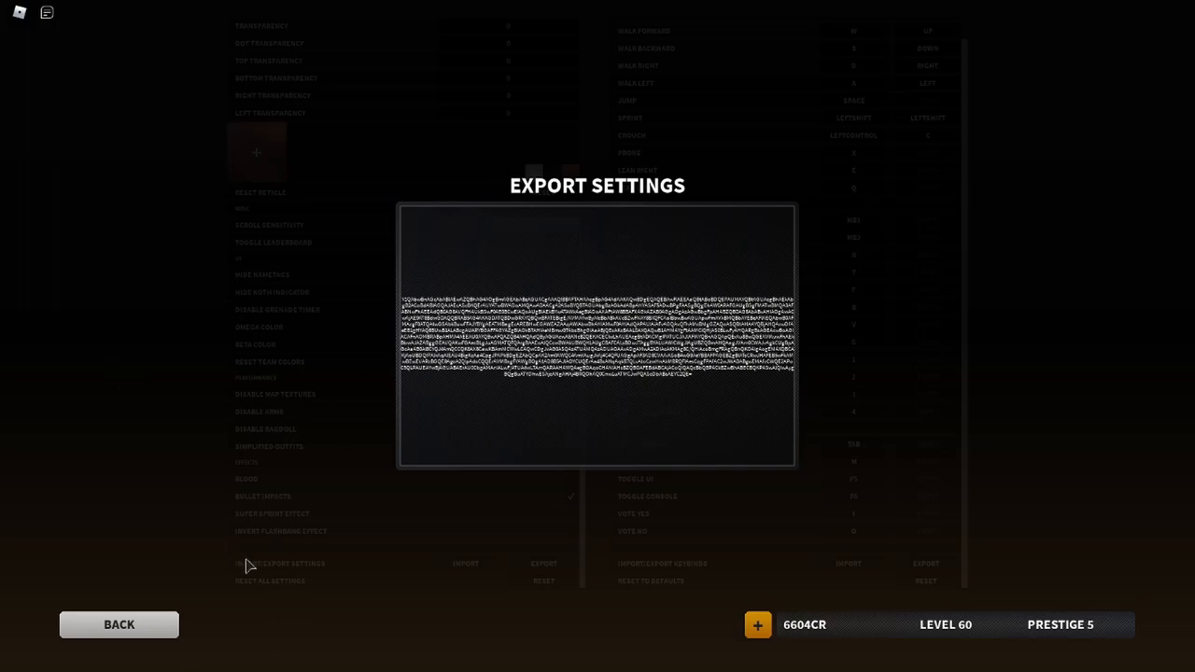
left_click(465, 564)
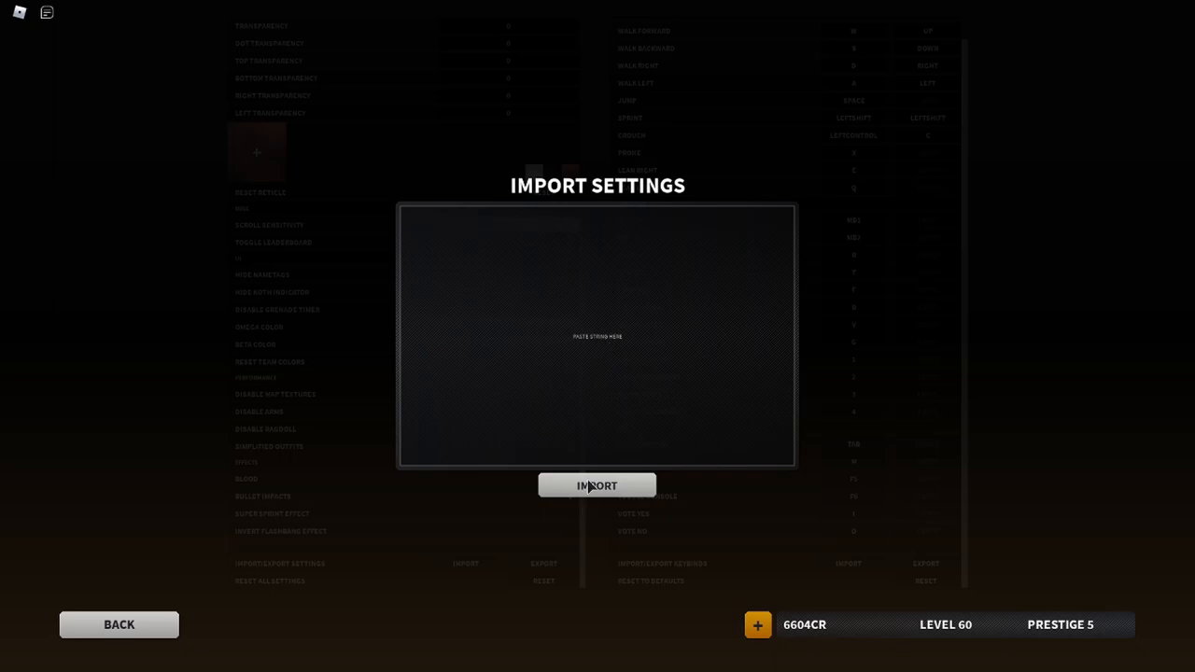
mouse_move(381, 236)
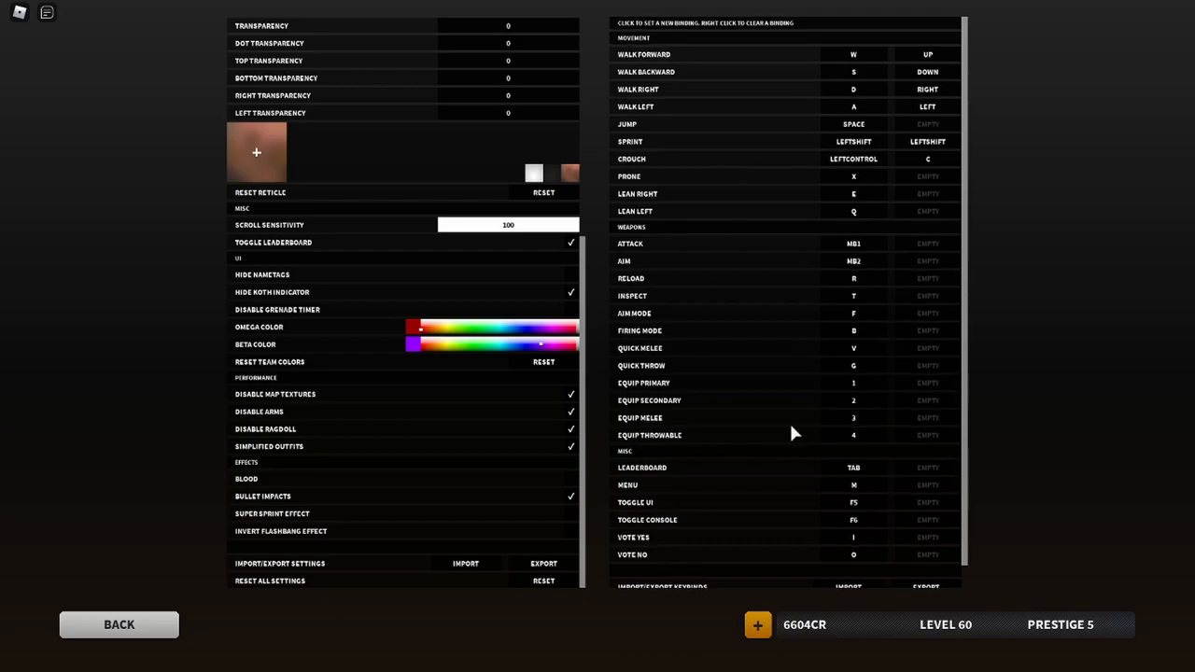
mouse_move(772, 177)
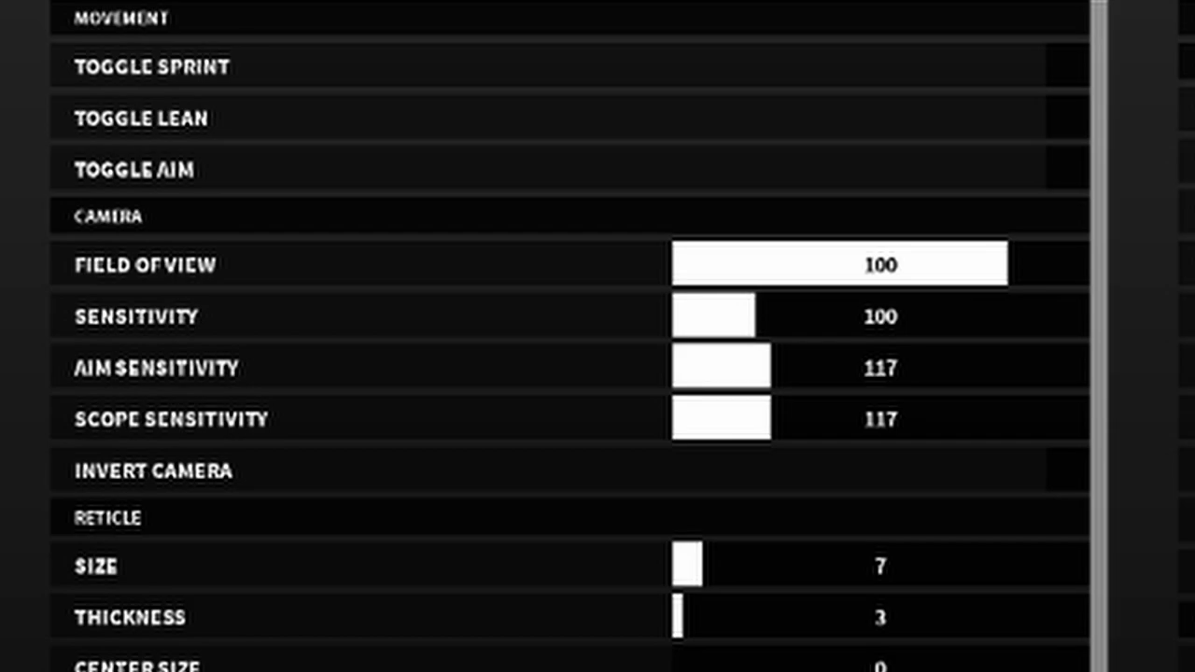
left_click(1064, 66)
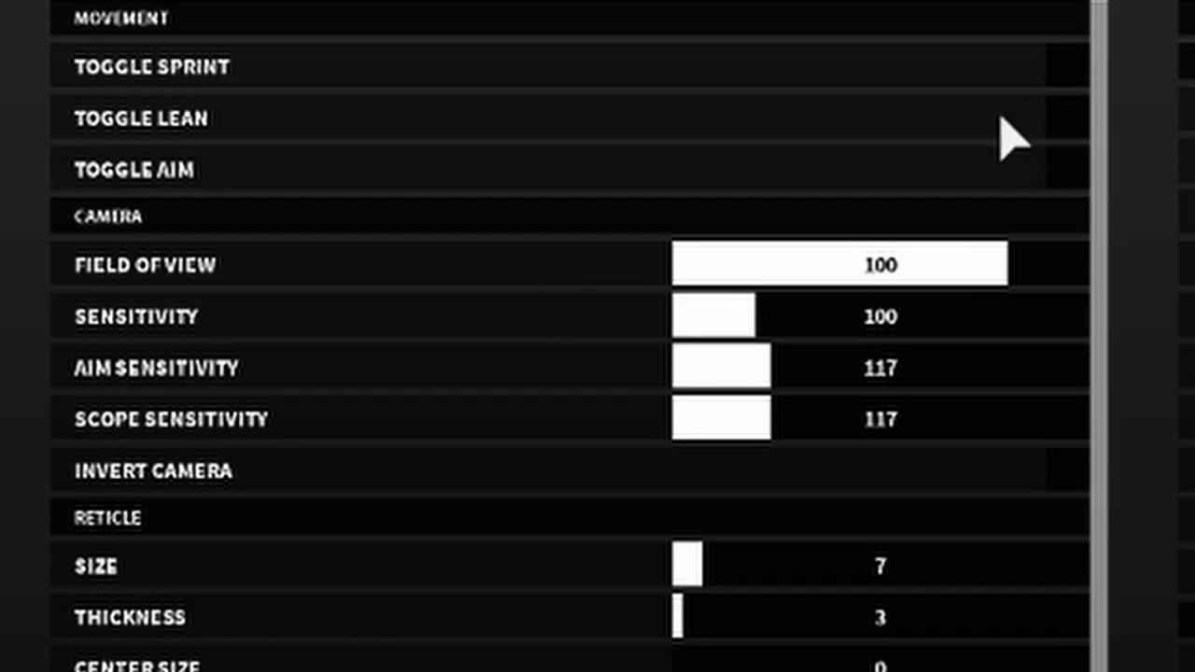
scroll("down", 3)
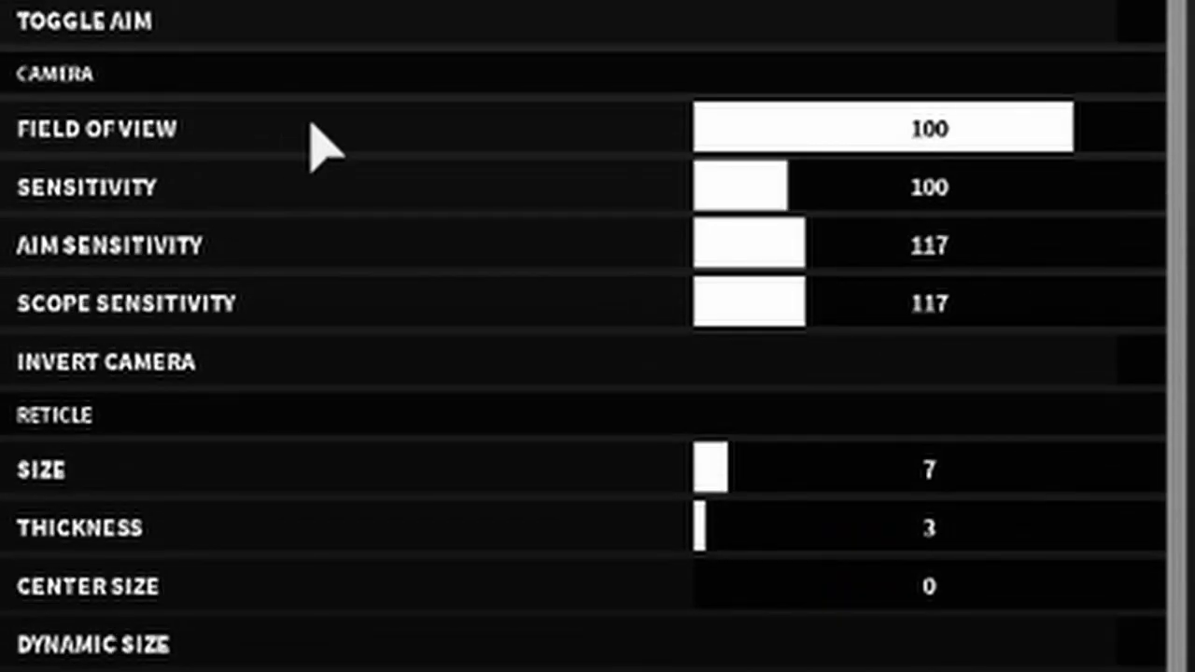
mouse_move(196, 154)
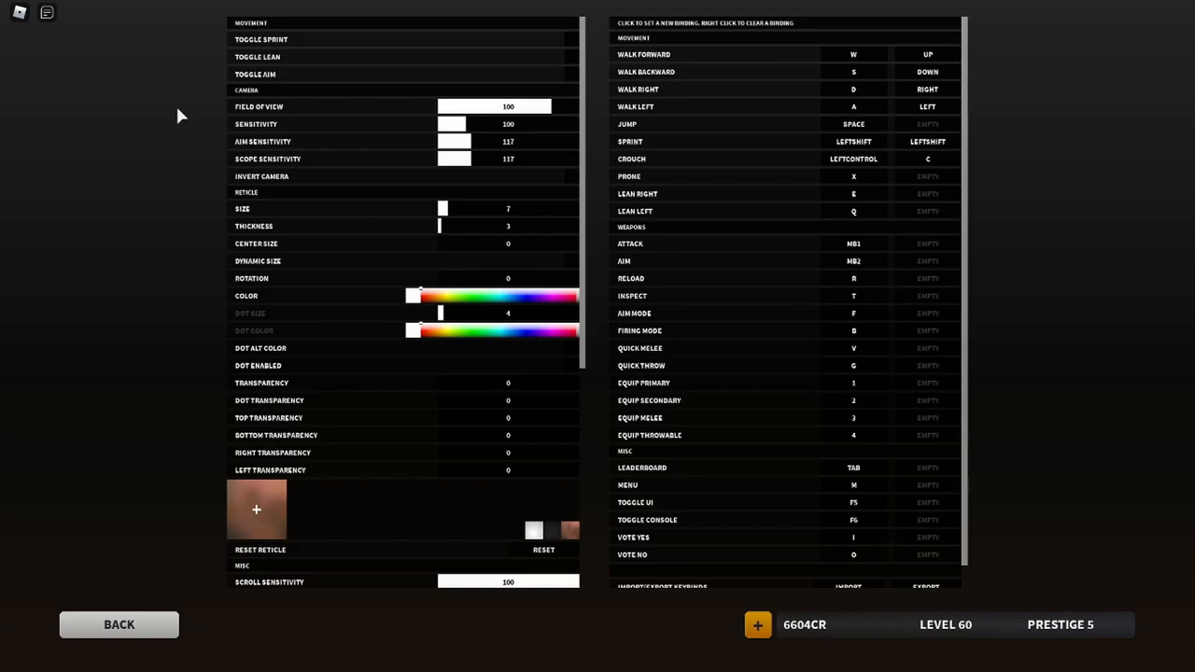
mouse_move(583, 114)
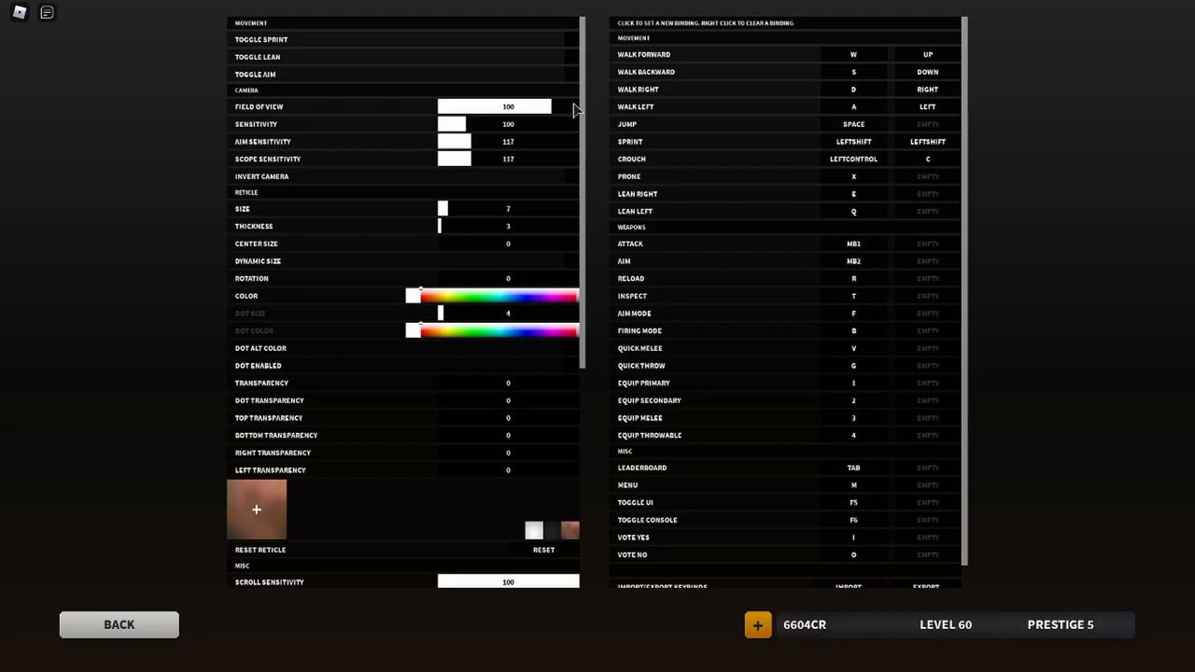
mouse_move(119, 127)
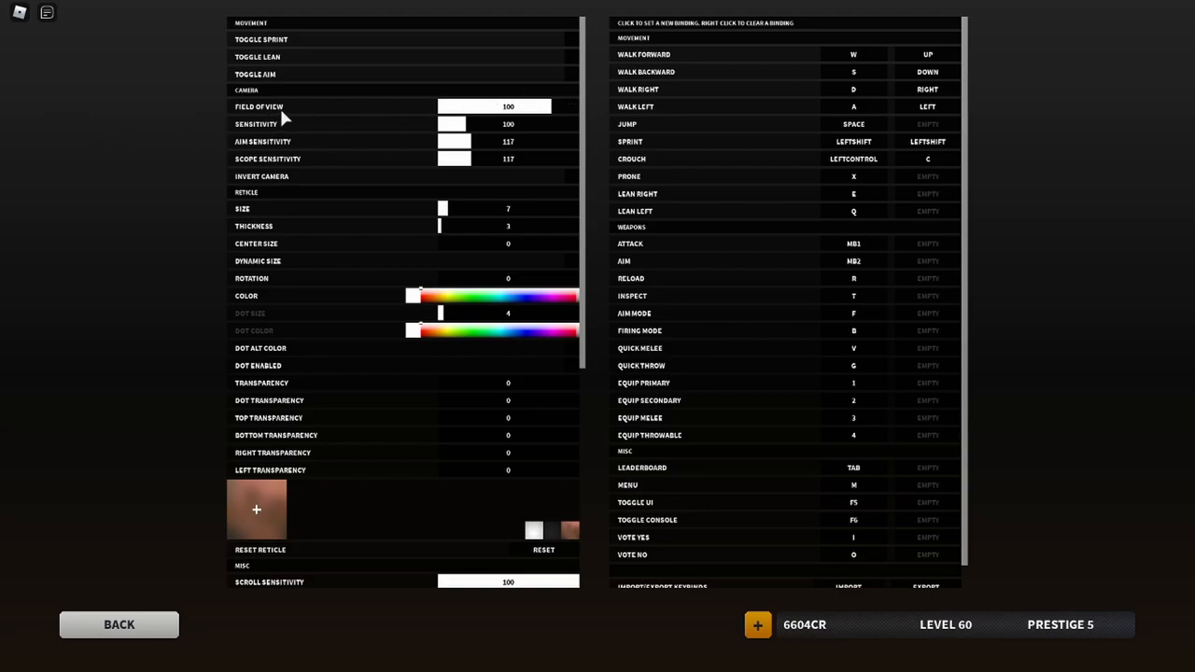
mouse_move(134, 229)
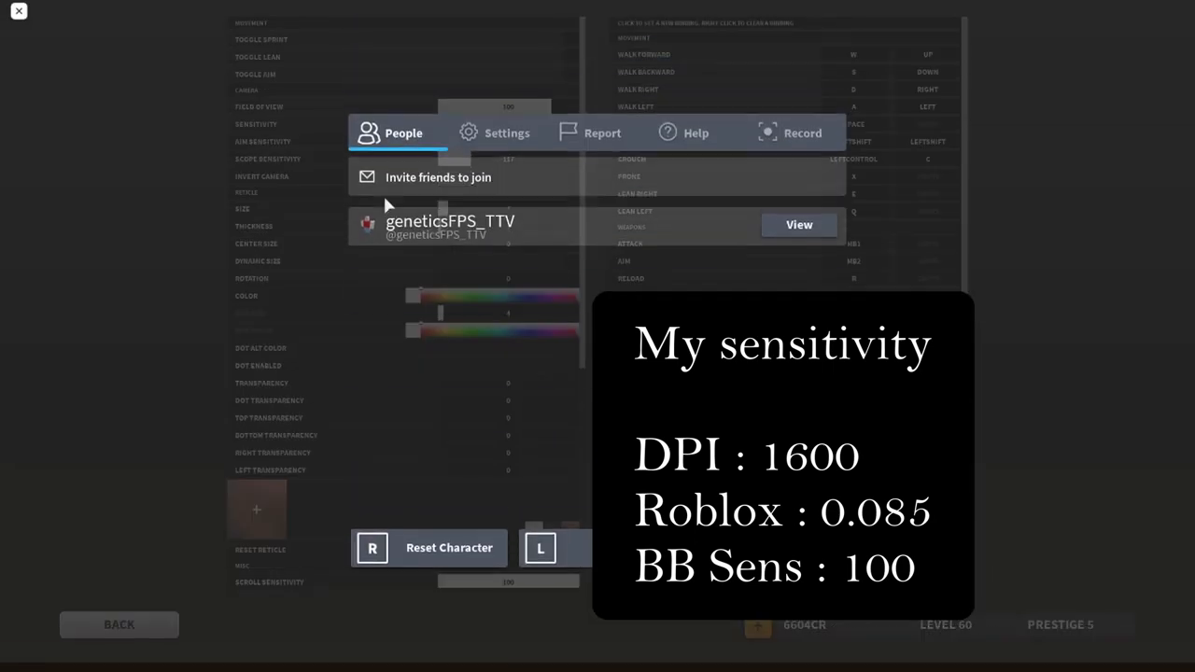
left_click(507, 133)
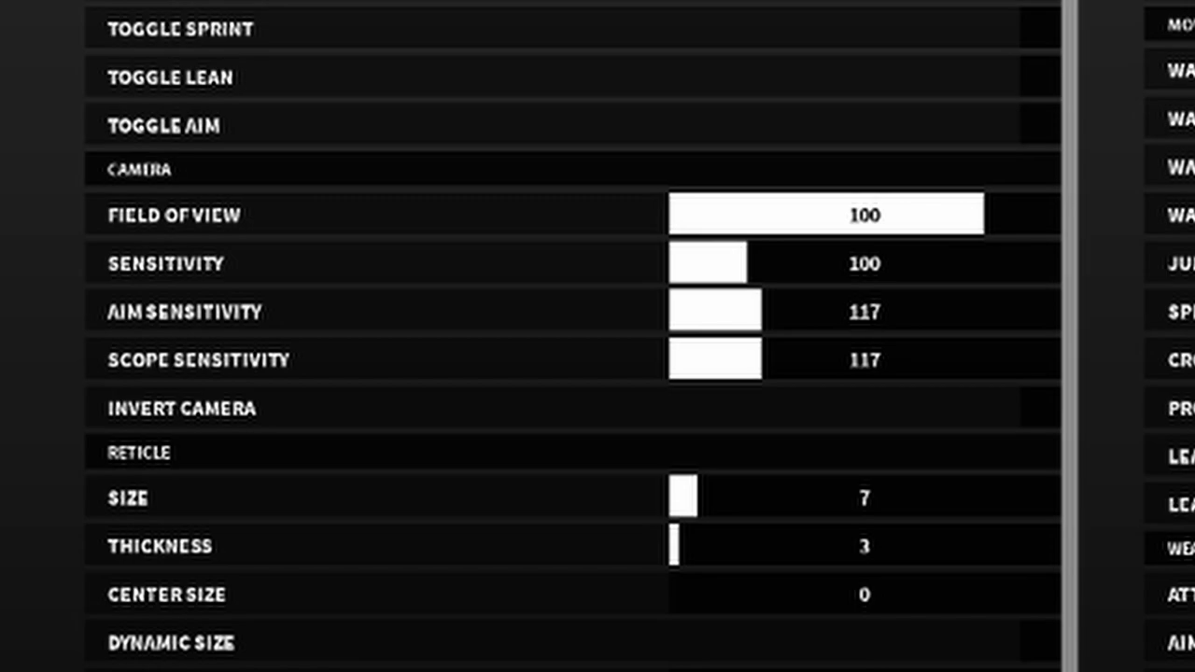
mouse_move(892, 360)
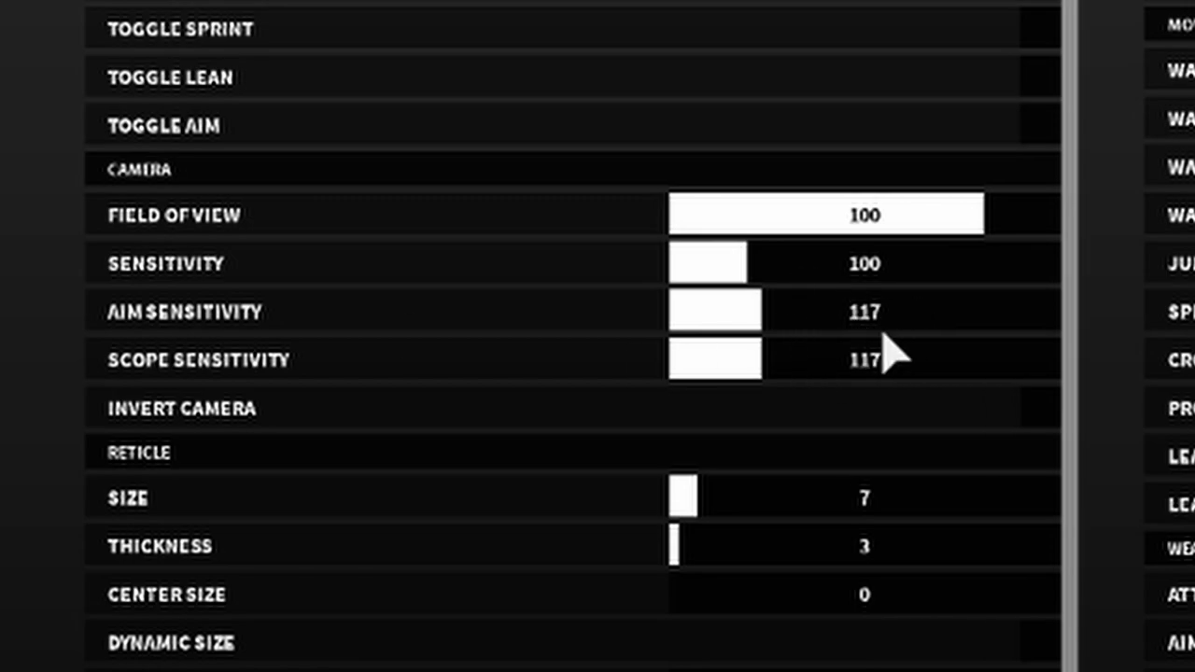
mouse_move(883, 353)
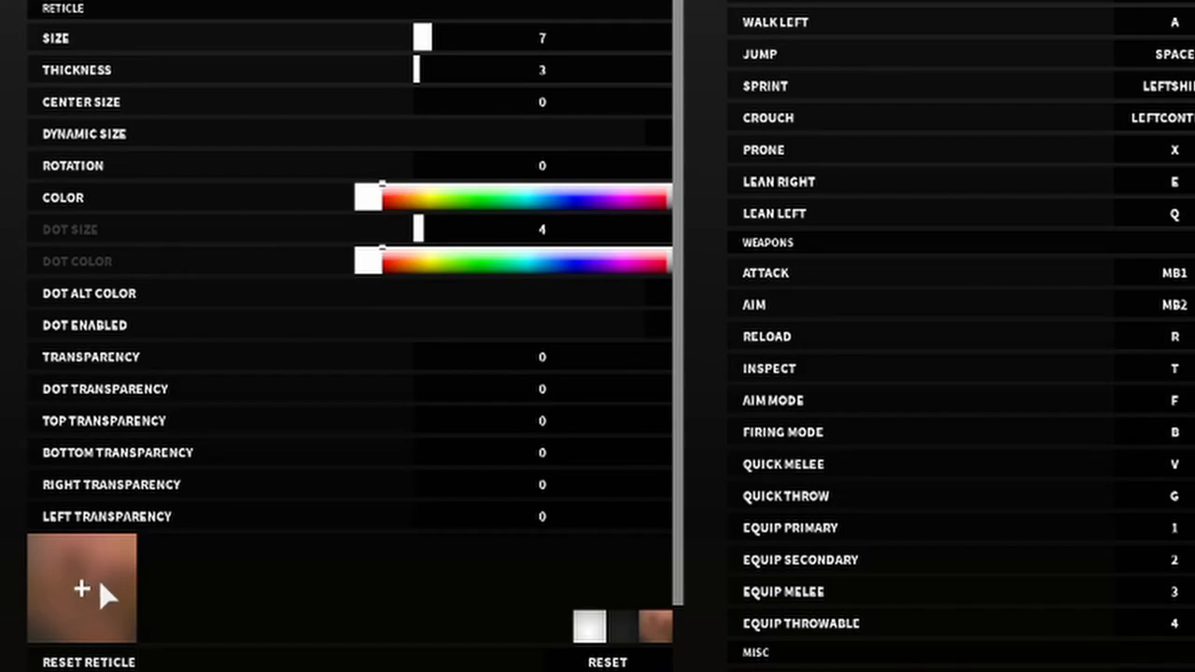
mouse_move(173, 45)
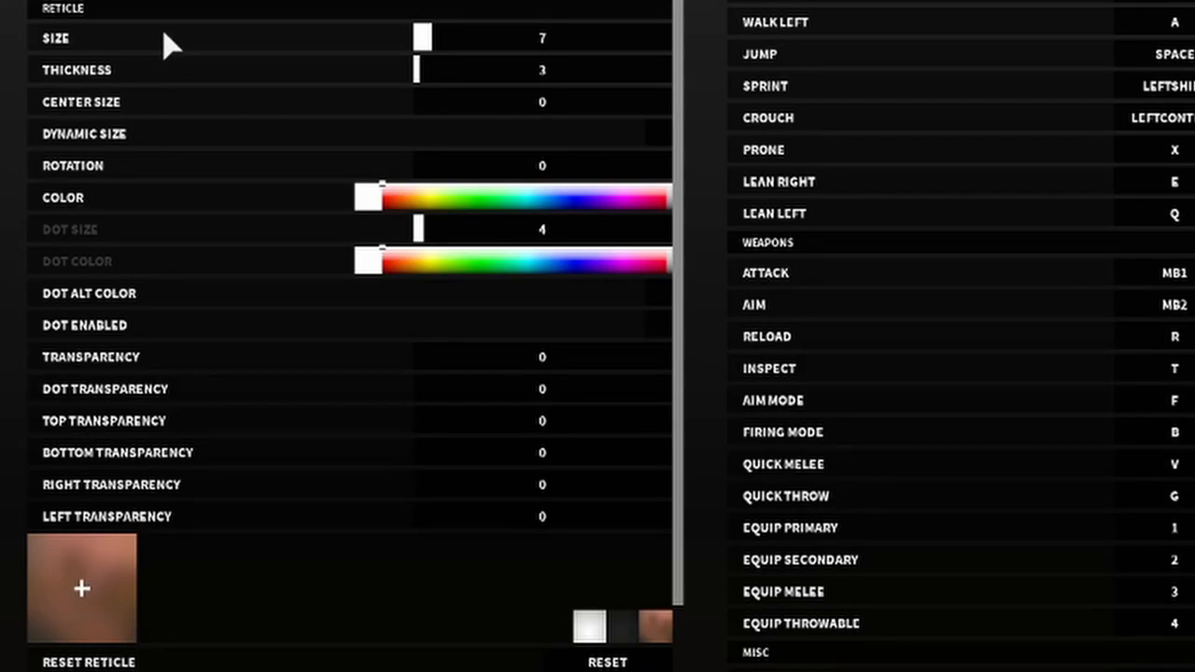
- Turn dynamic crosshair size off, keep thickness at 3 and rotation at 0
left_click_drag(422, 37, 417, 38)
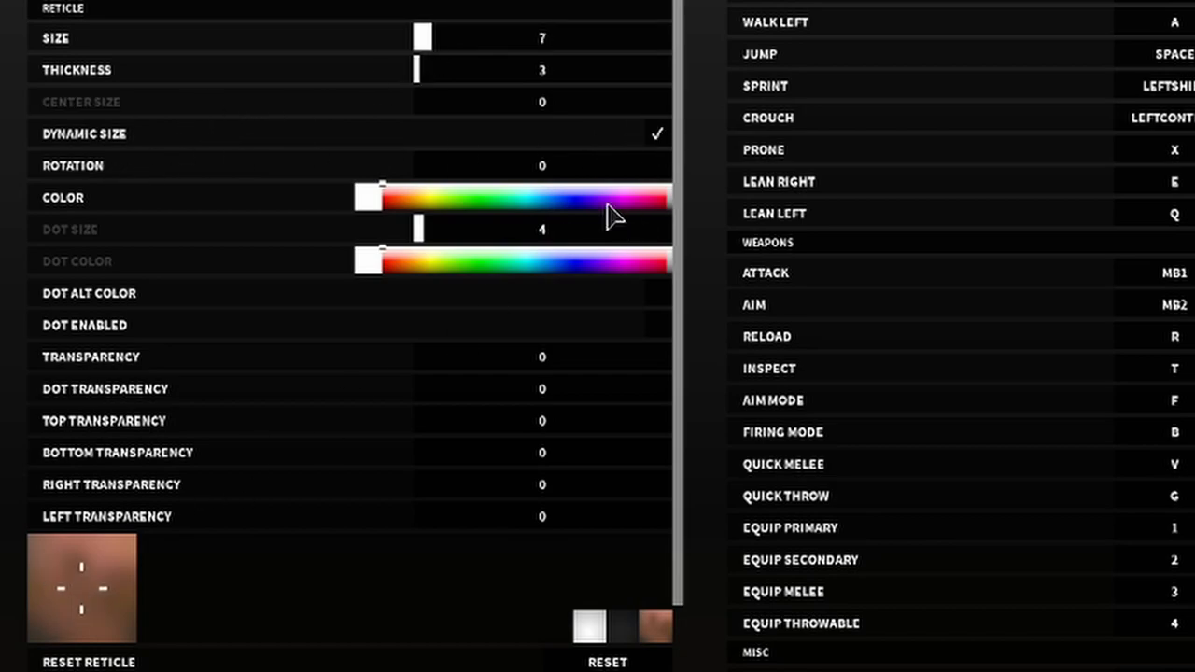
left_click(658, 134)
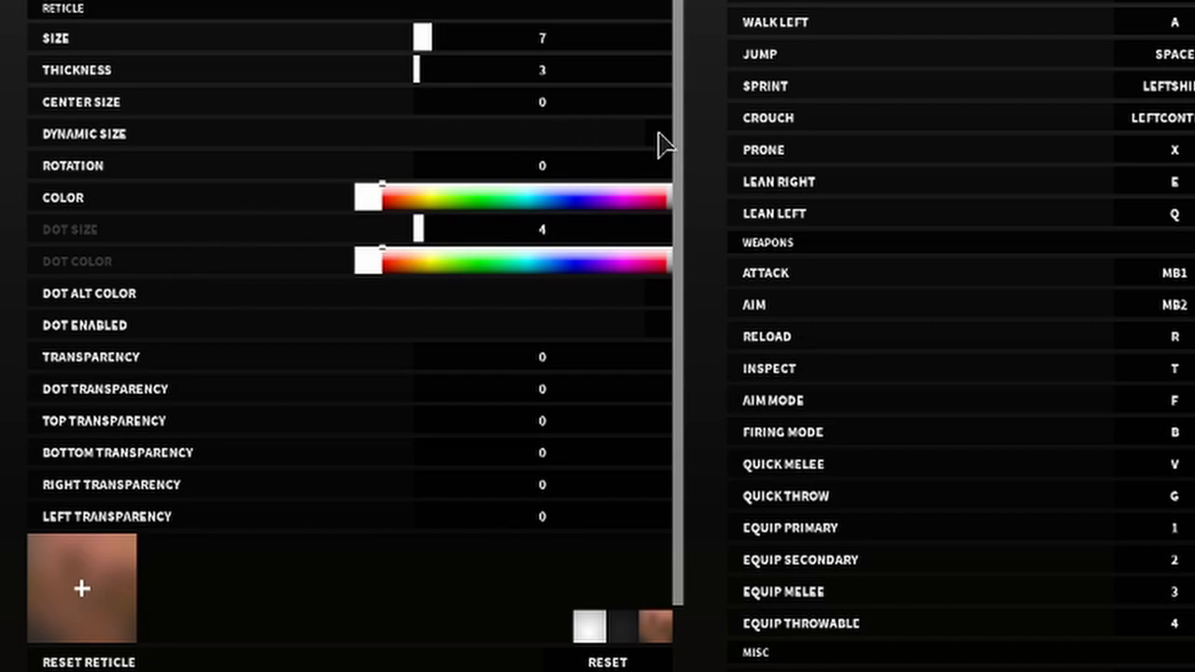
left_click_drag(420, 69, 444, 69)
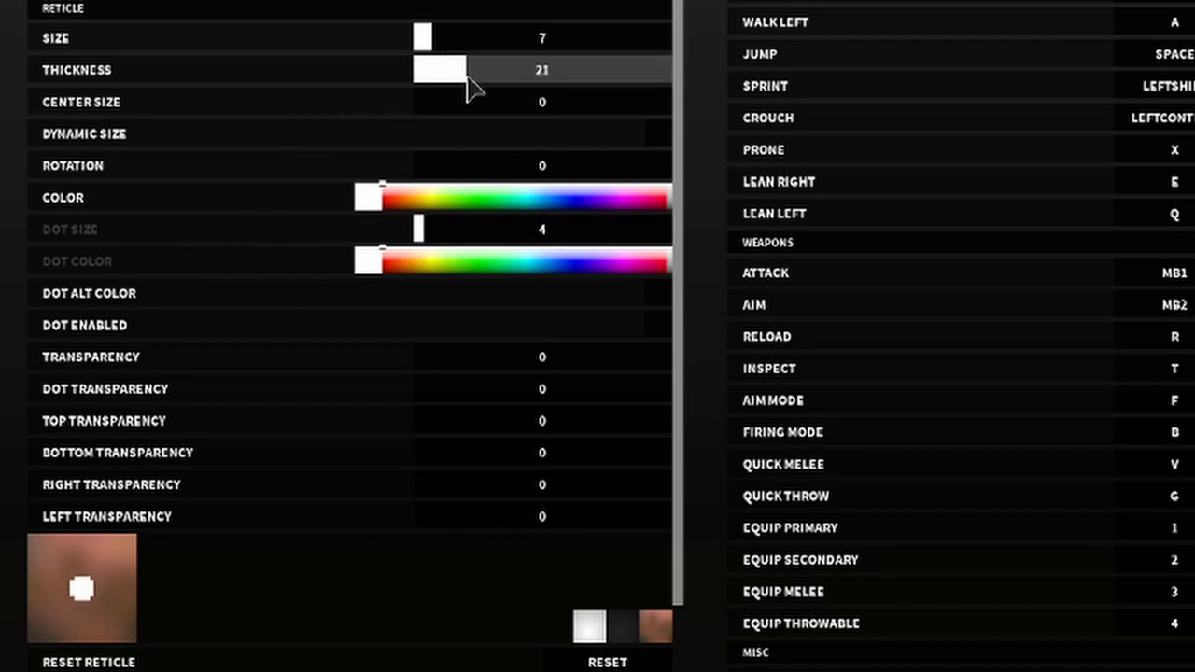
left_click_drag(444, 69, 420, 69)
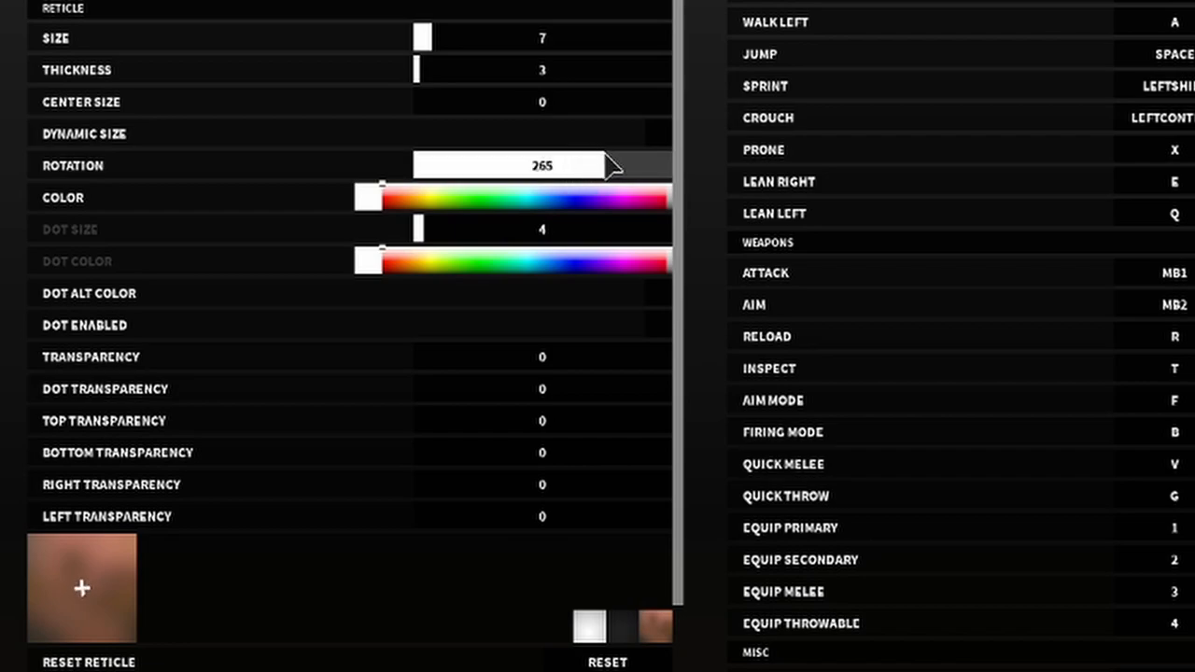
left_click_drag(612, 166, 369, 166)
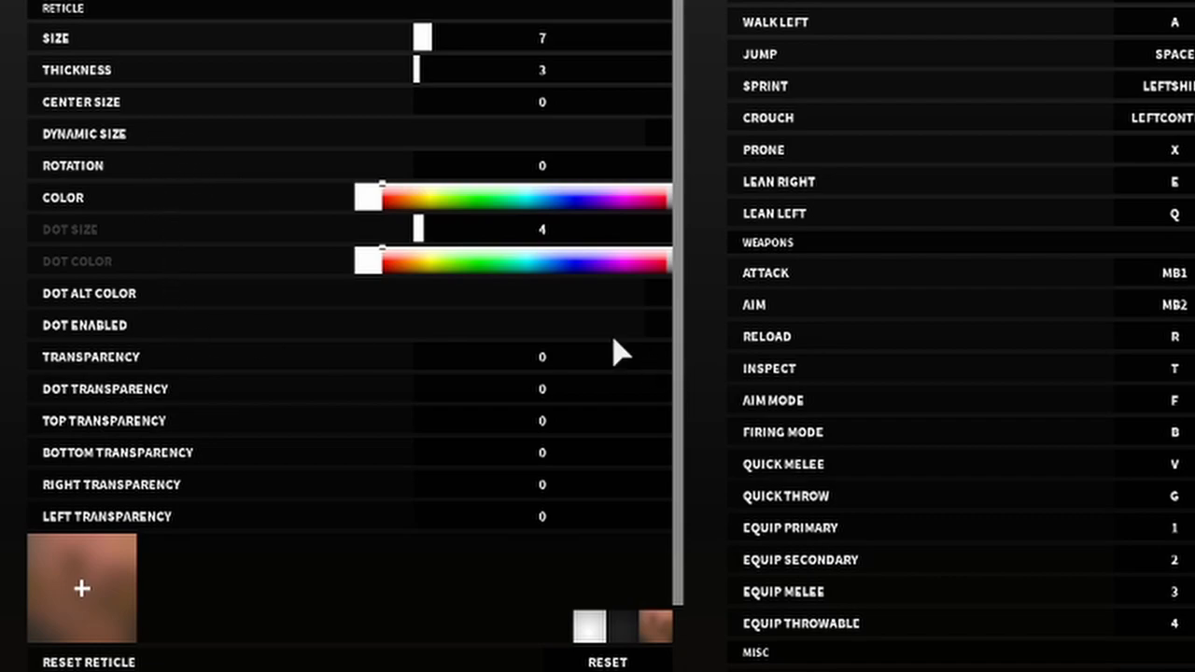
mouse_move(208, 376)
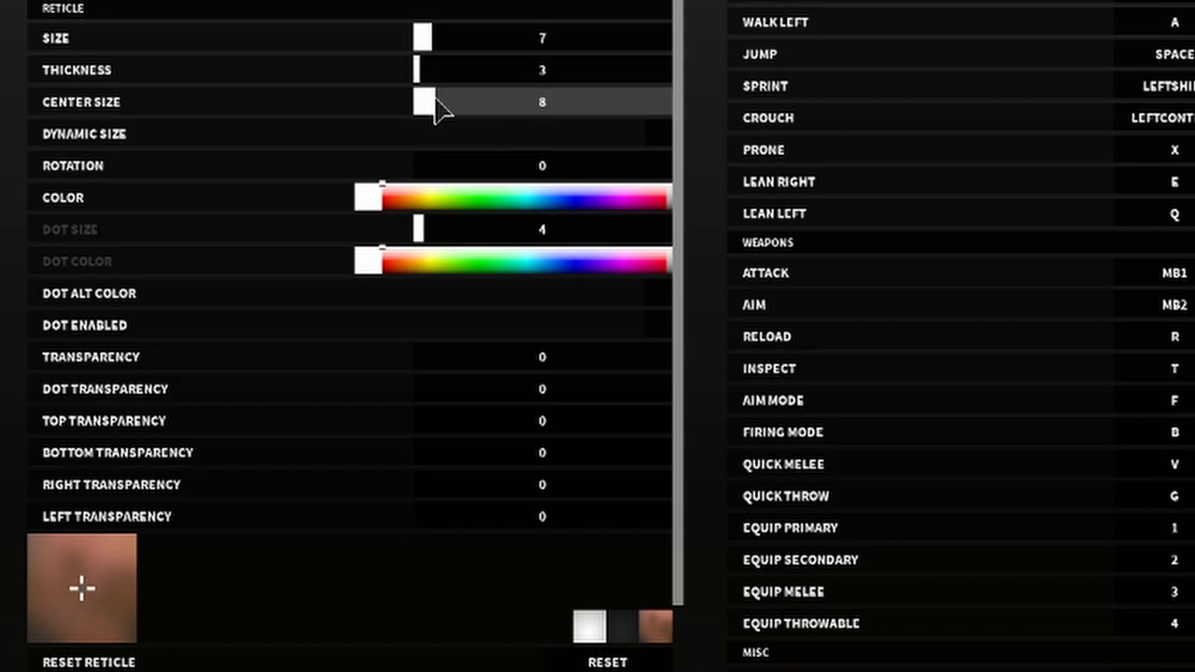
- Adjust the crosshair centre gap, enable the centre dot and set its colour to green
left_click_drag(422, 102, 439, 101)
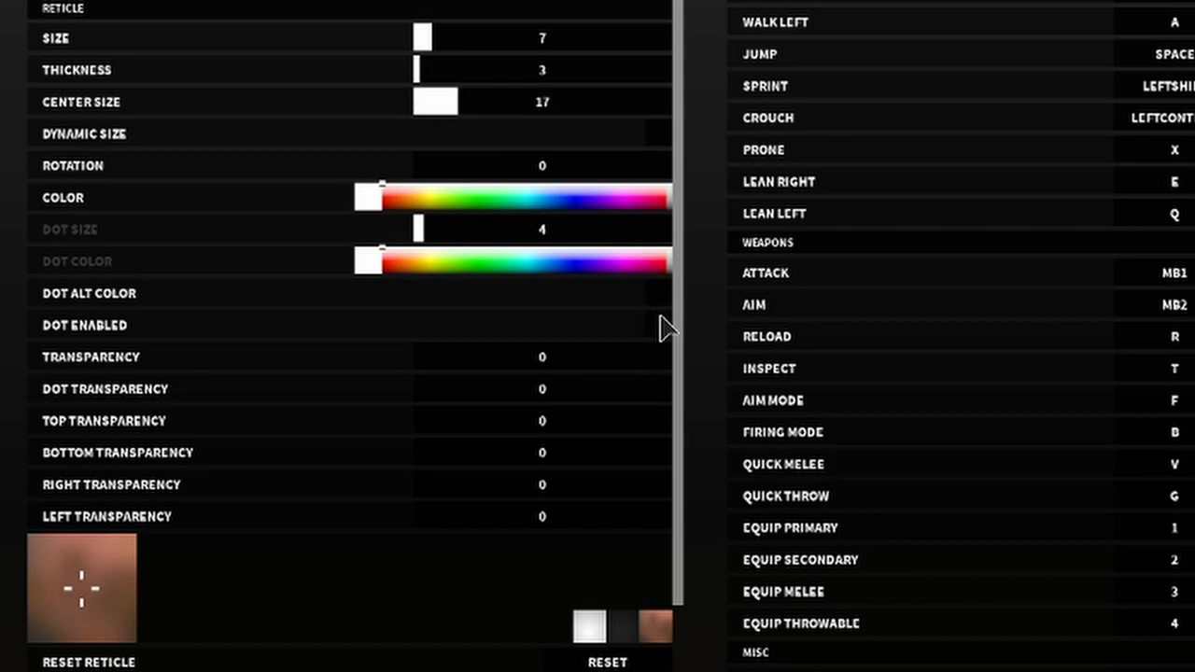
left_click(657, 325)
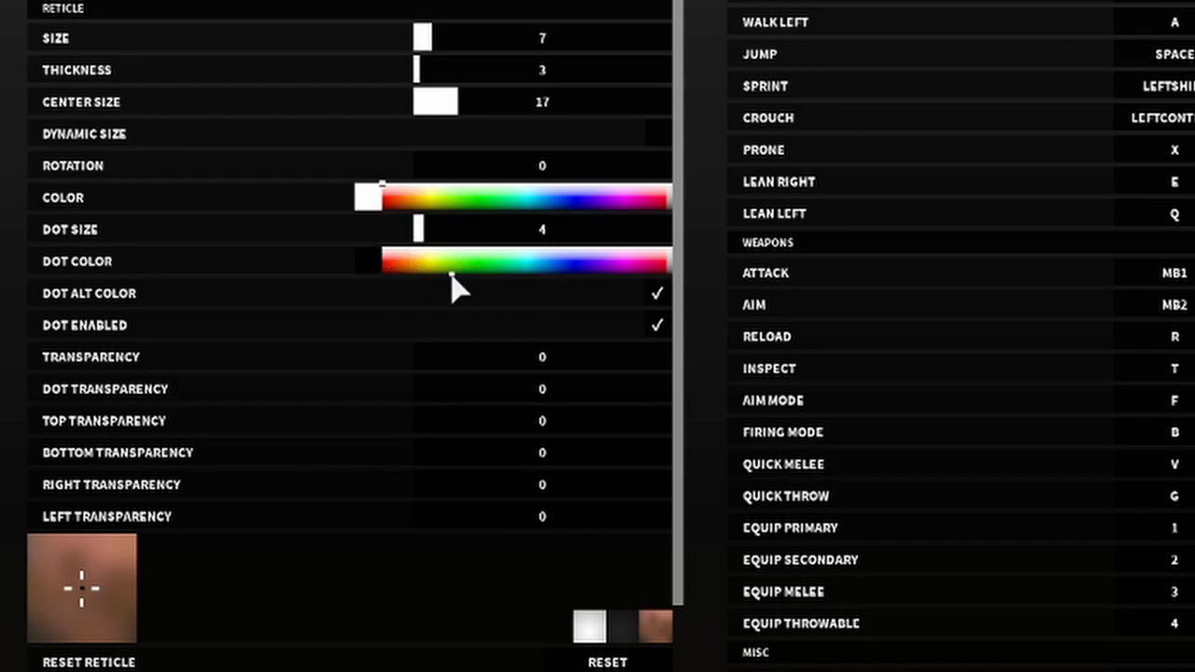
left_click_drag(453, 262, 364, 261)
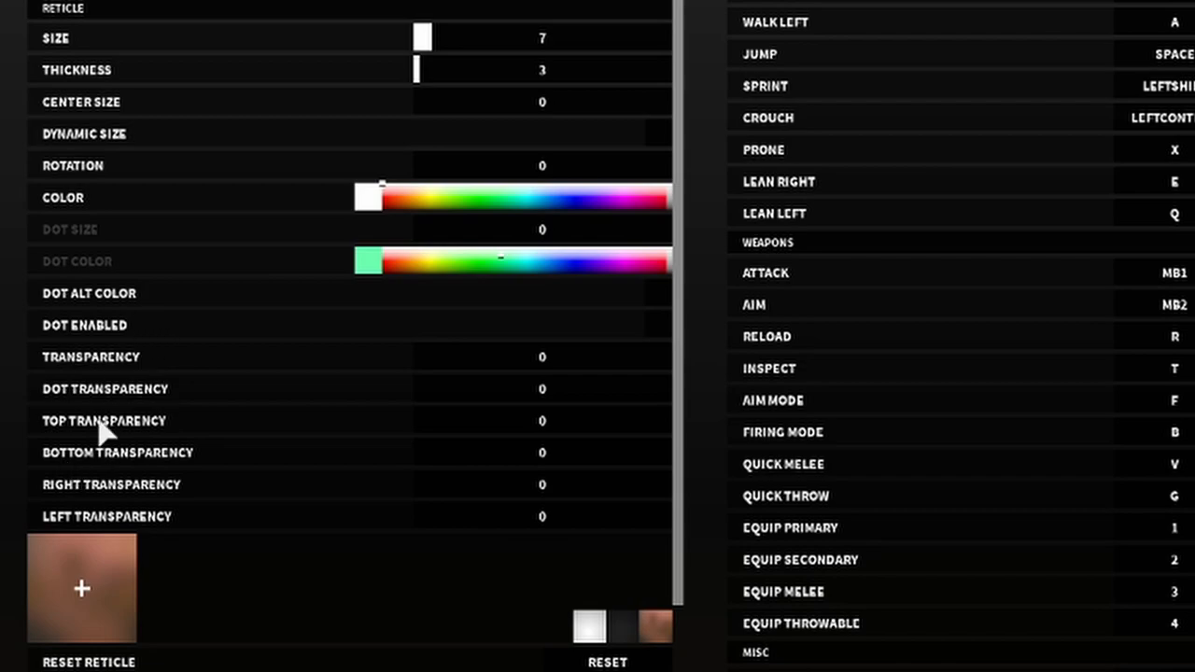
- Scroll past Reset Reticle to the Misc, UI and Performance settings sections
scroll("down", 3)
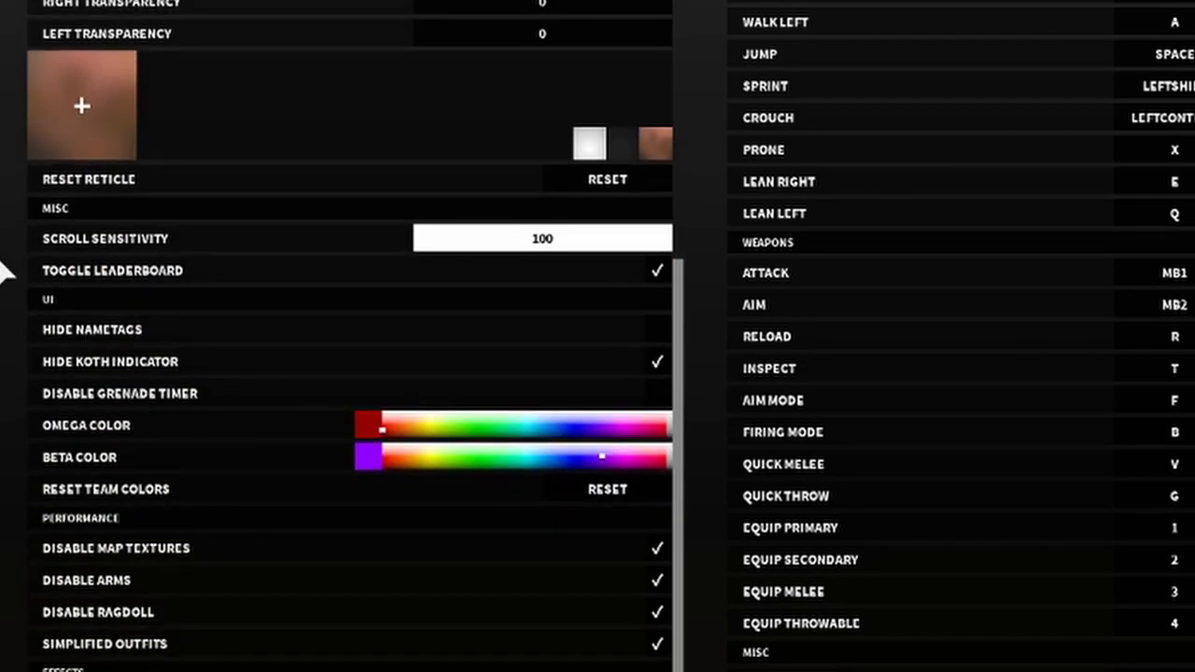
mouse_move(74, 252)
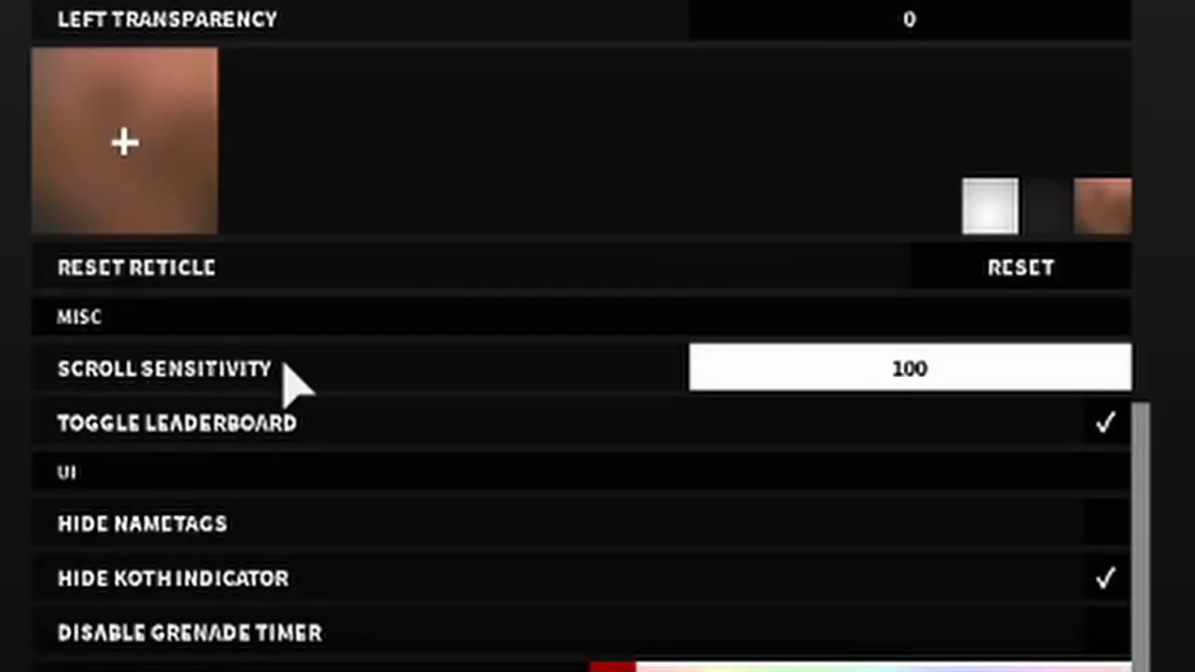
mouse_move(1130, 476)
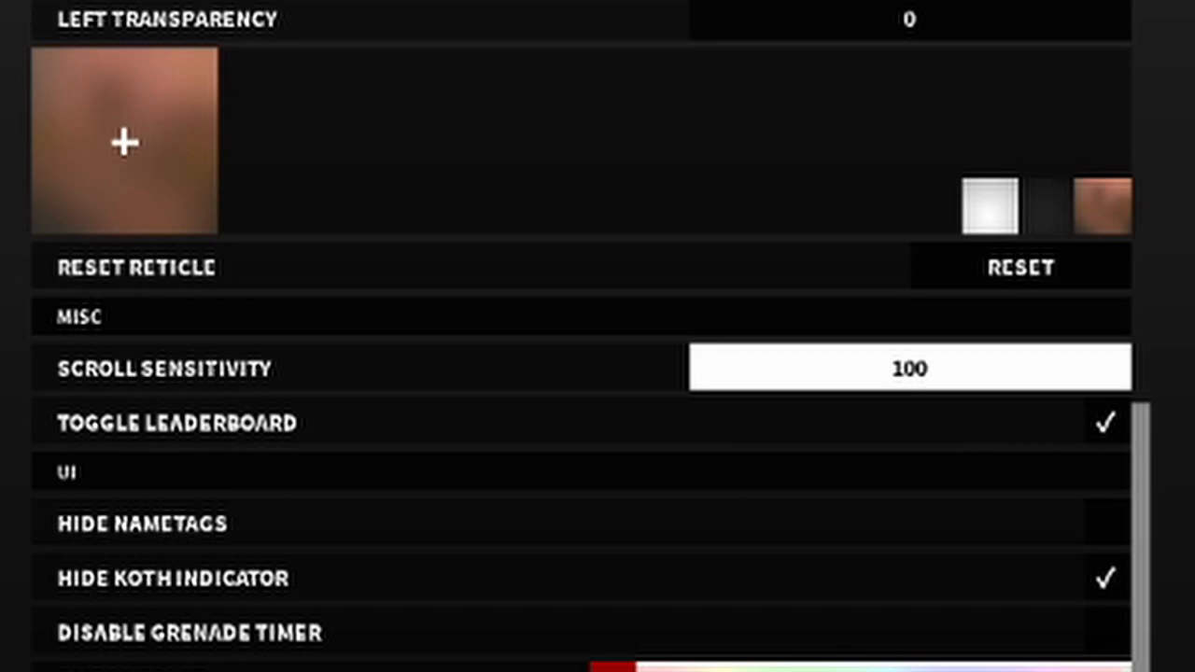
scroll("down", 3)
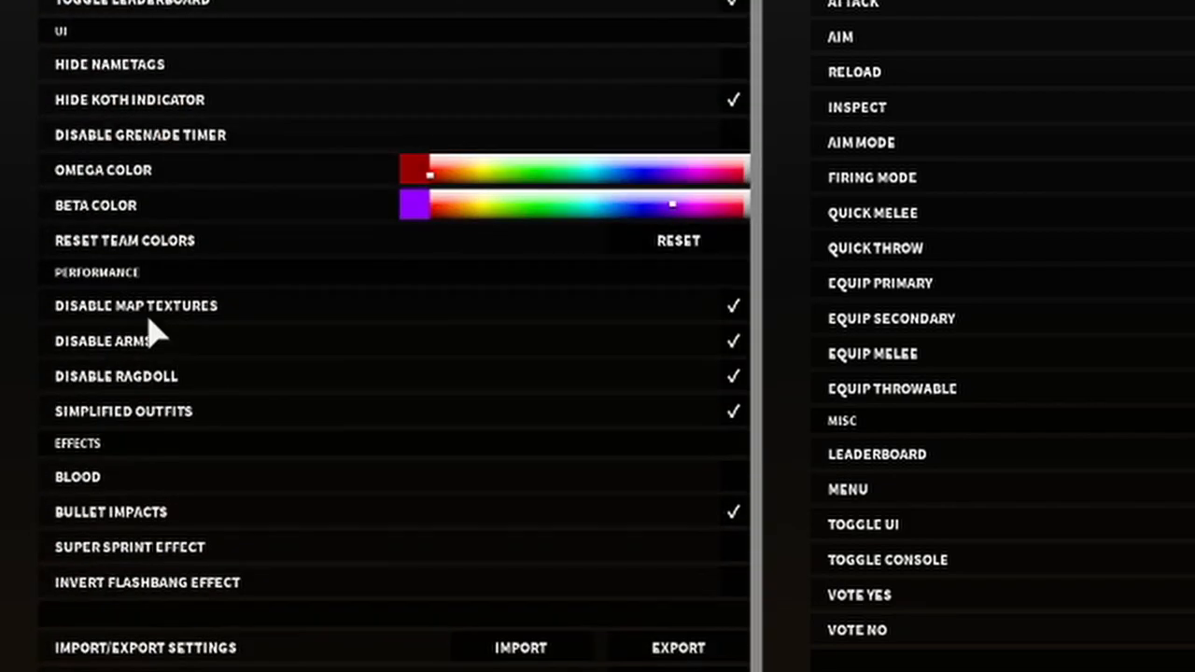
mouse_move(163, 80)
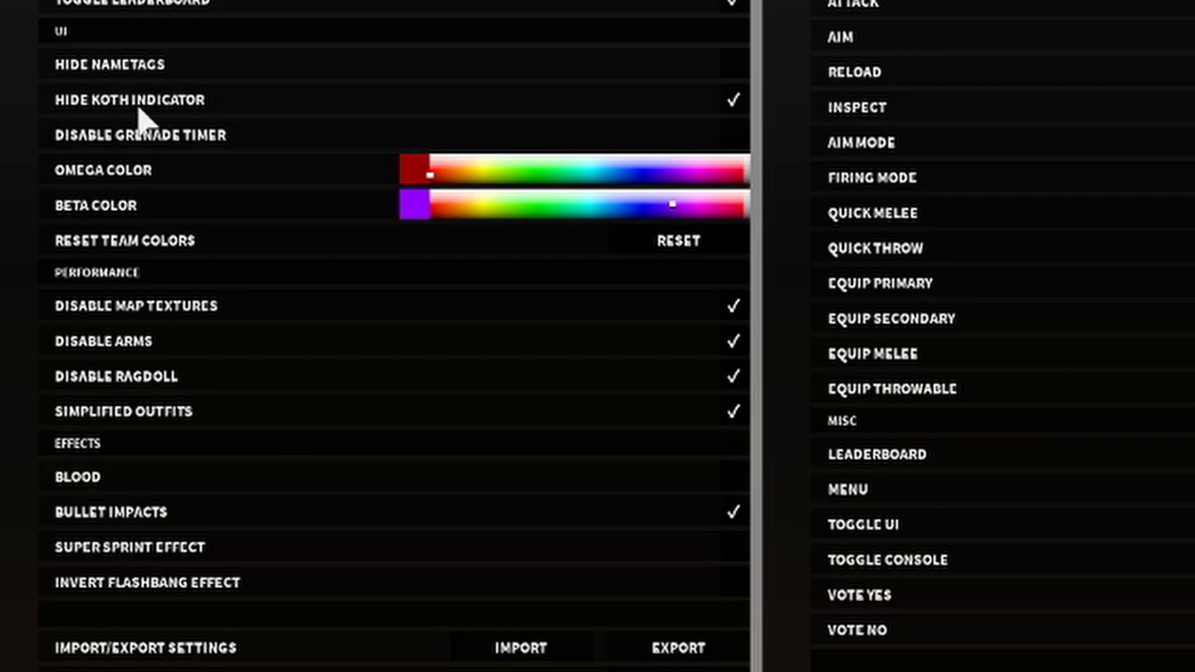
mouse_move(401, 112)
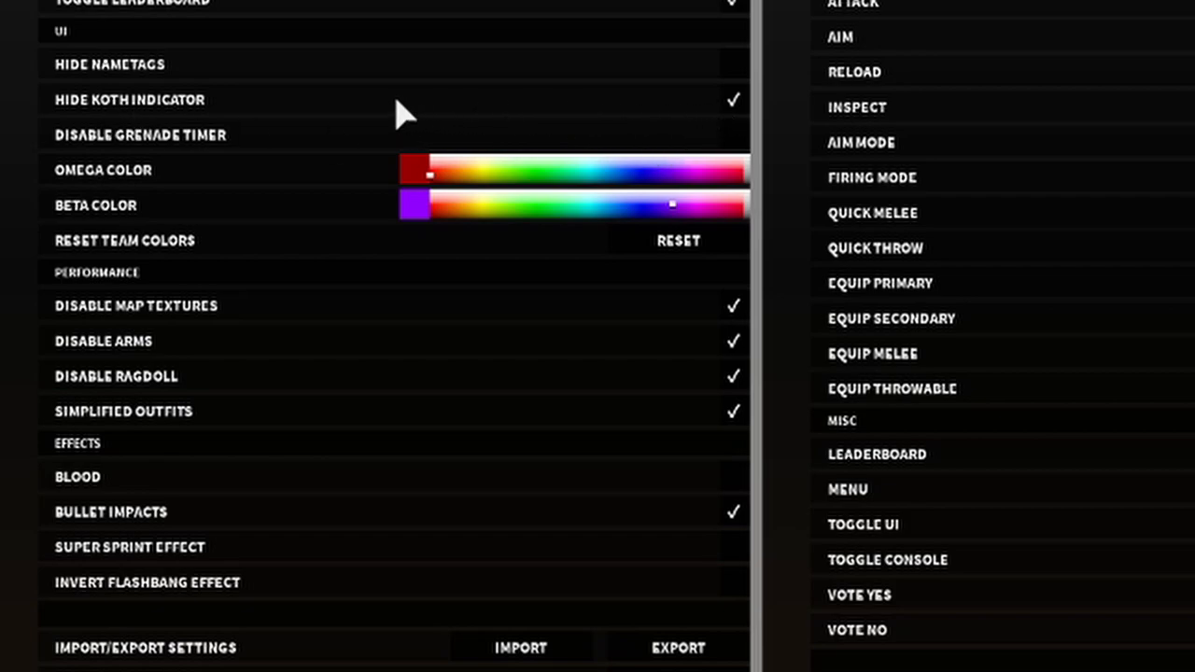
mouse_move(238, 107)
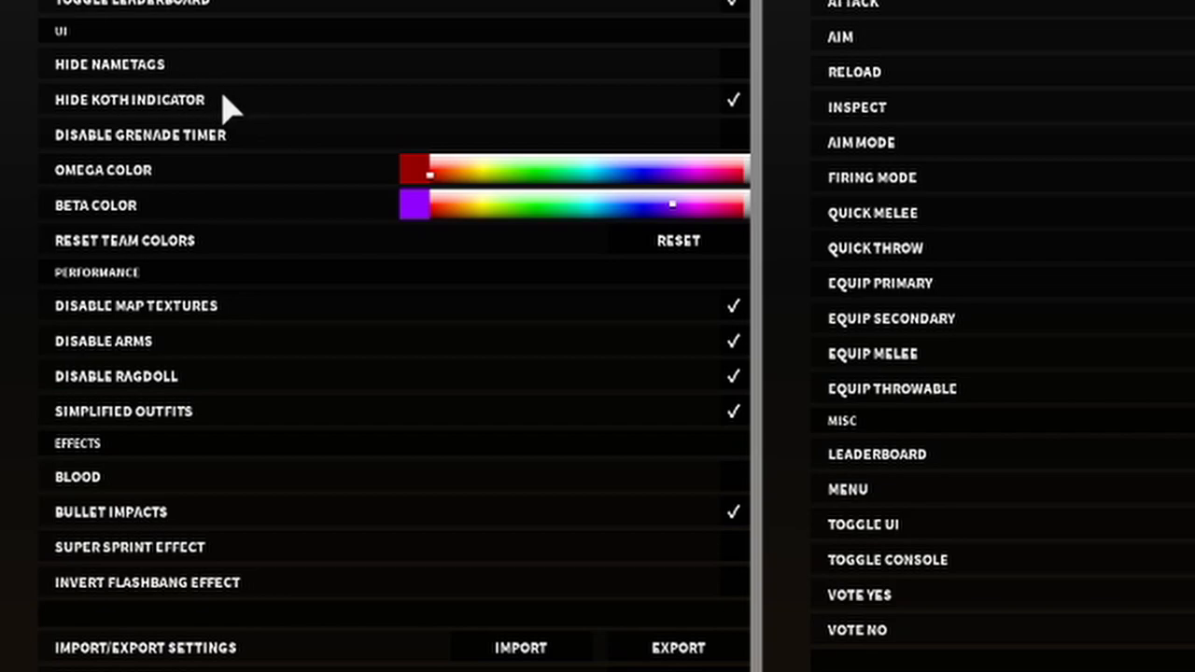
mouse_move(275, 122)
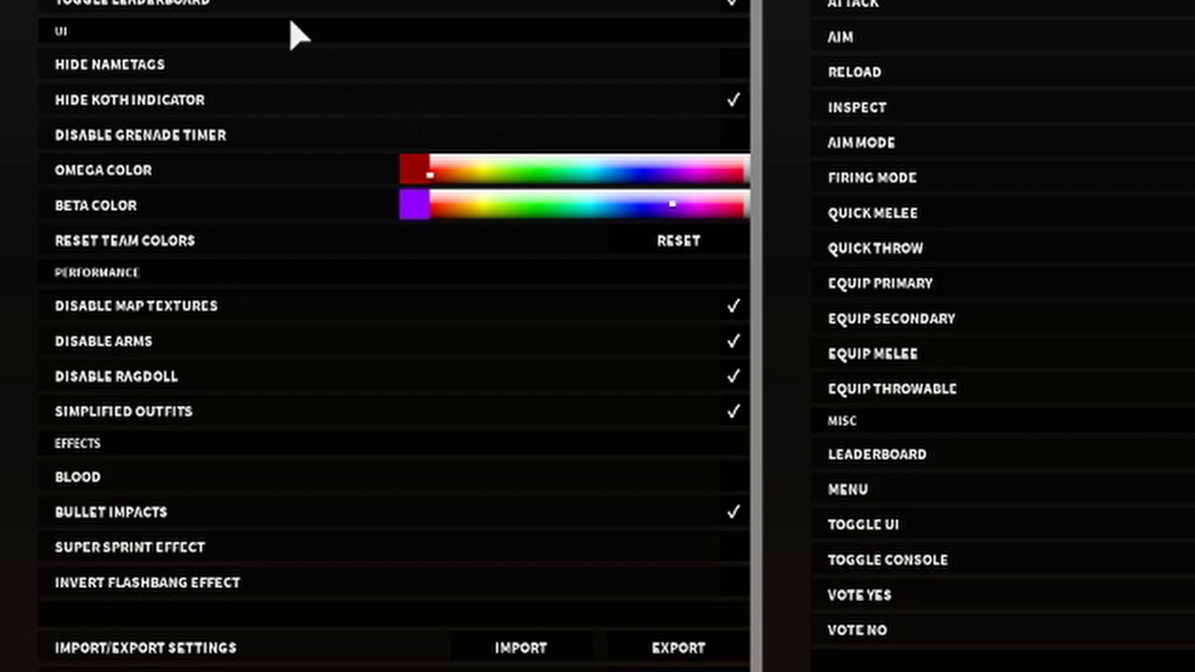
mouse_move(203, 82)
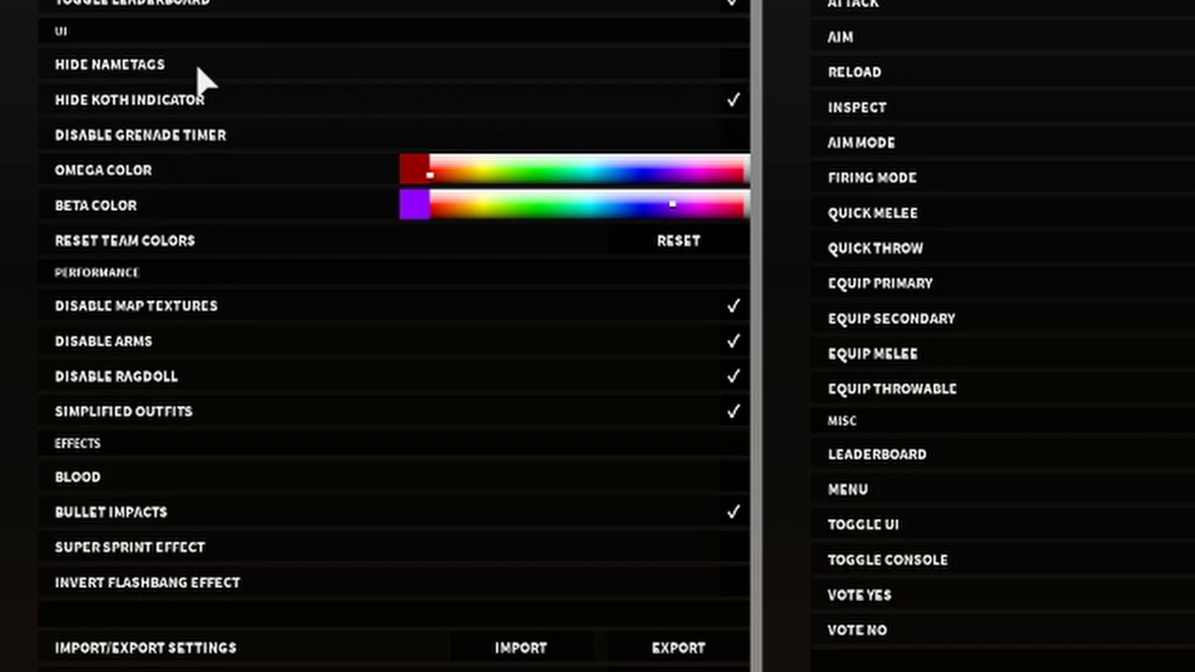
mouse_move(387, 196)
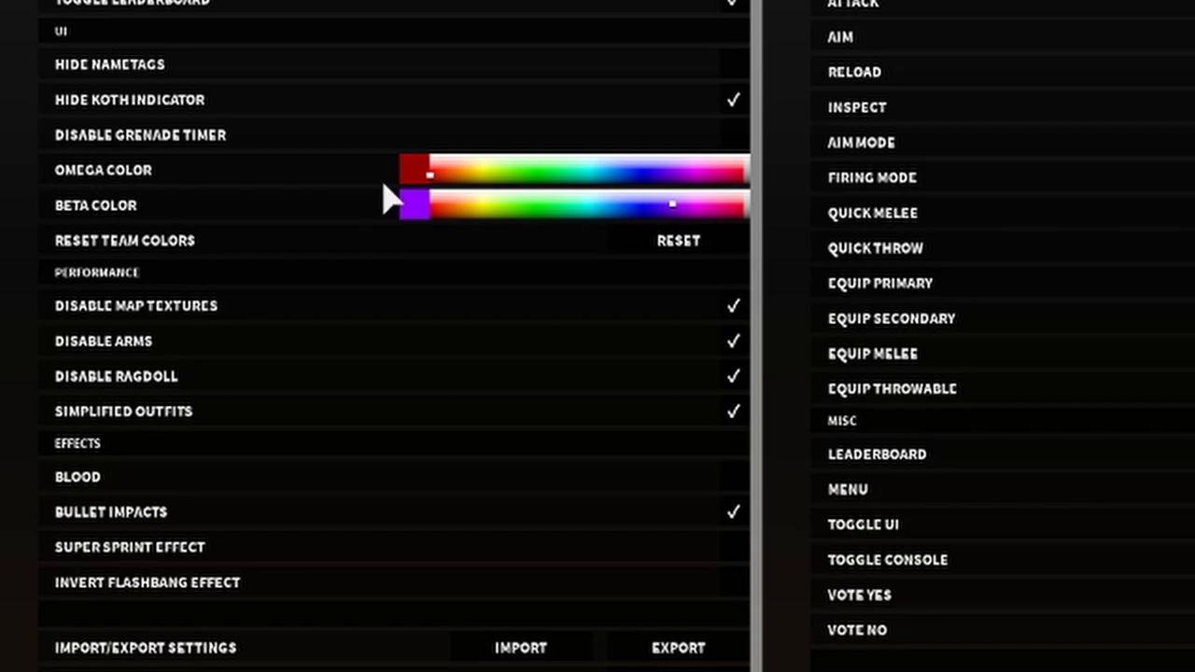
mouse_move(630, 260)
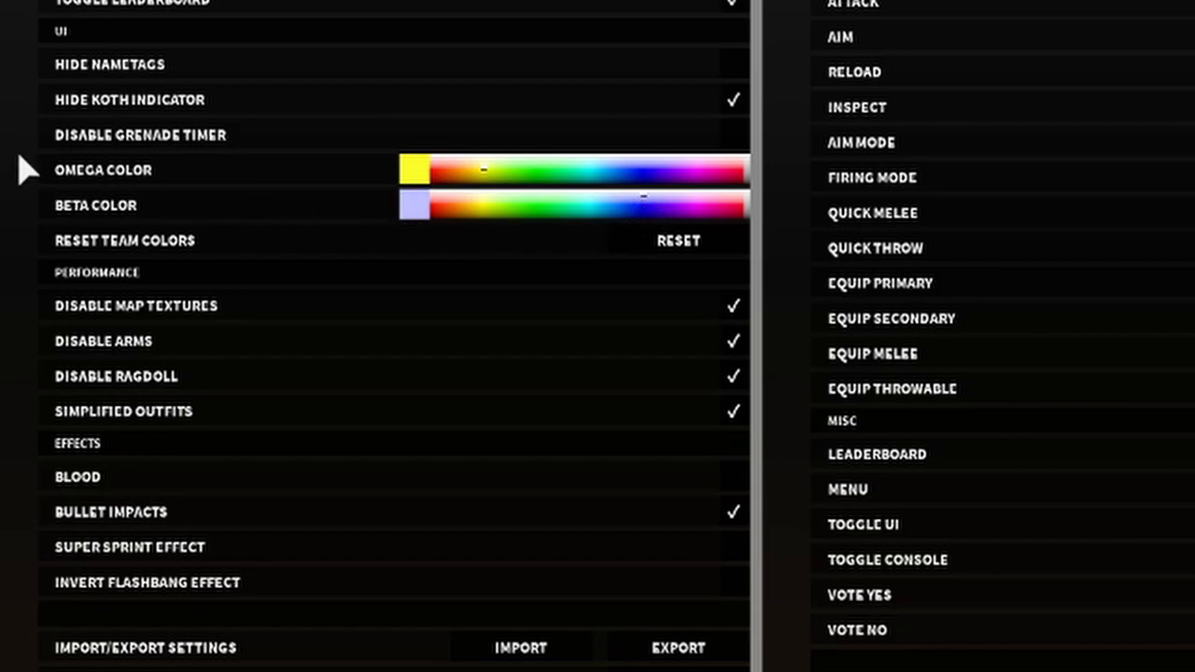
mouse_move(237, 371)
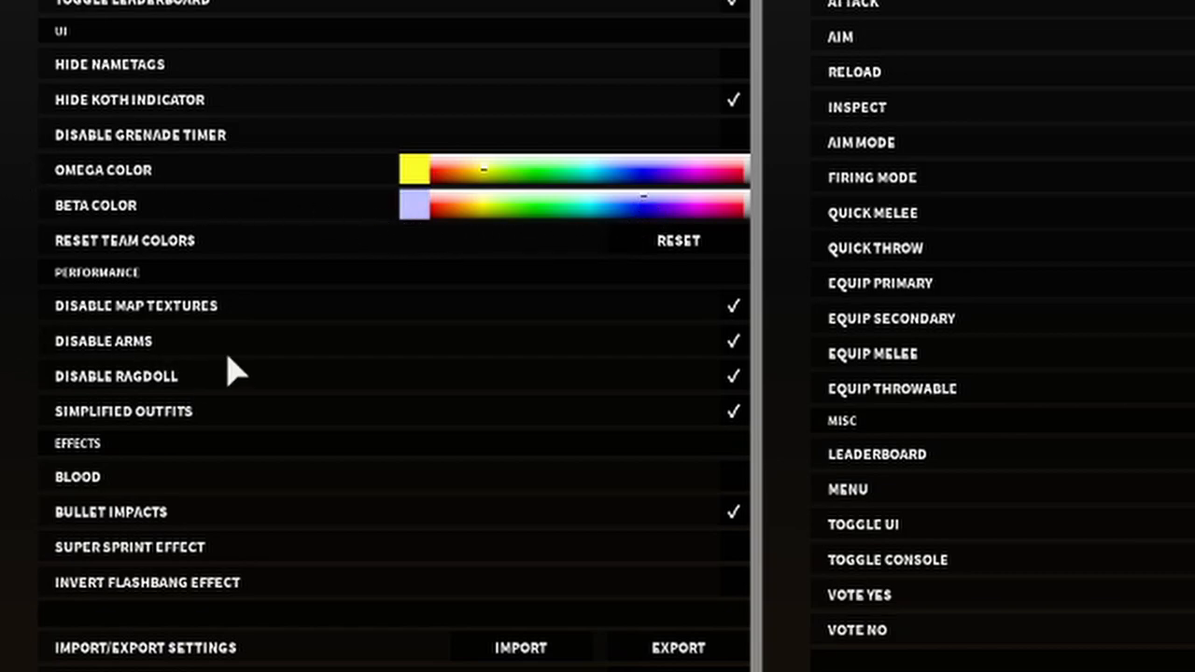
mouse_move(173, 397)
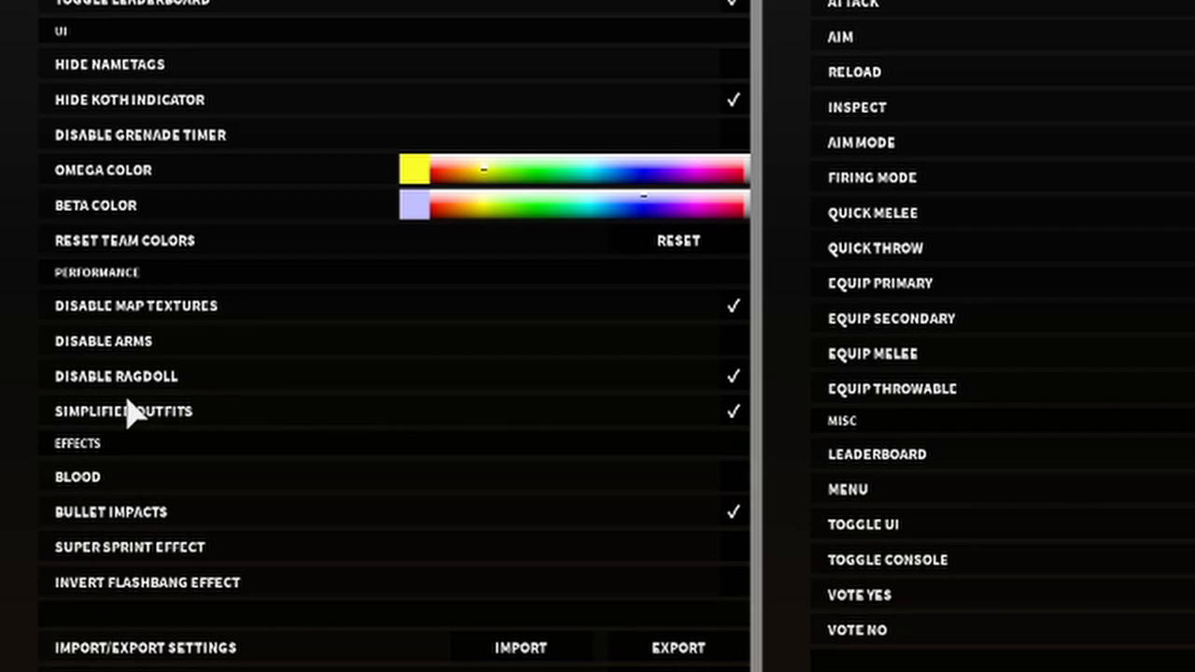
mouse_move(217, 170)
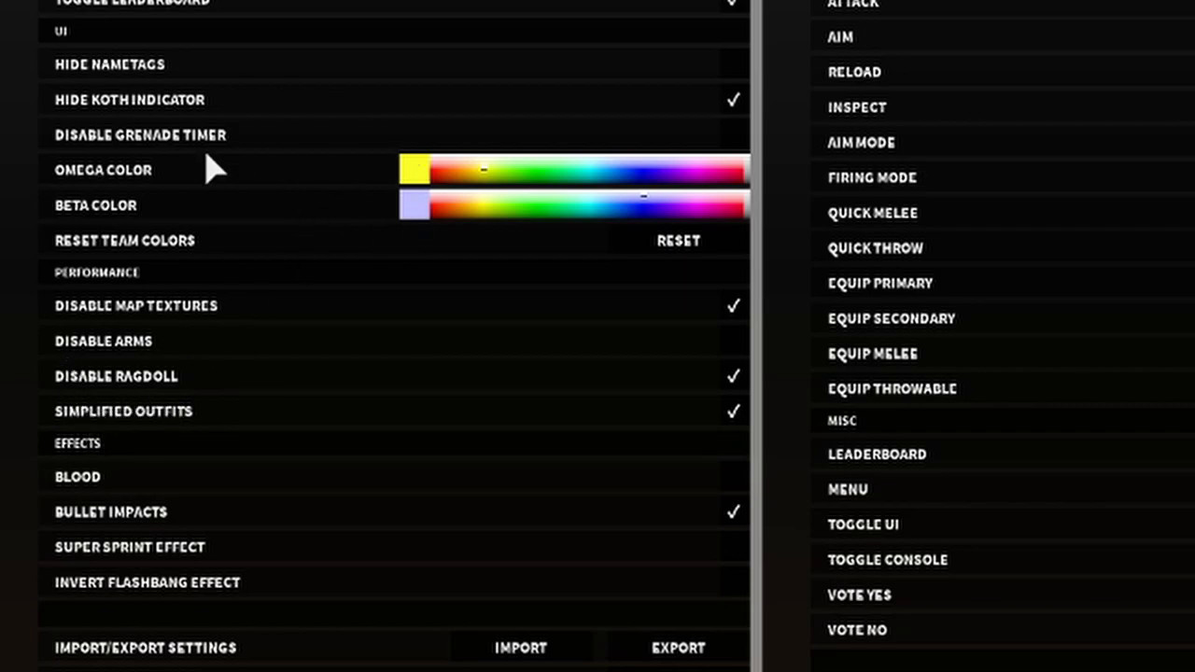
mouse_move(103, 191)
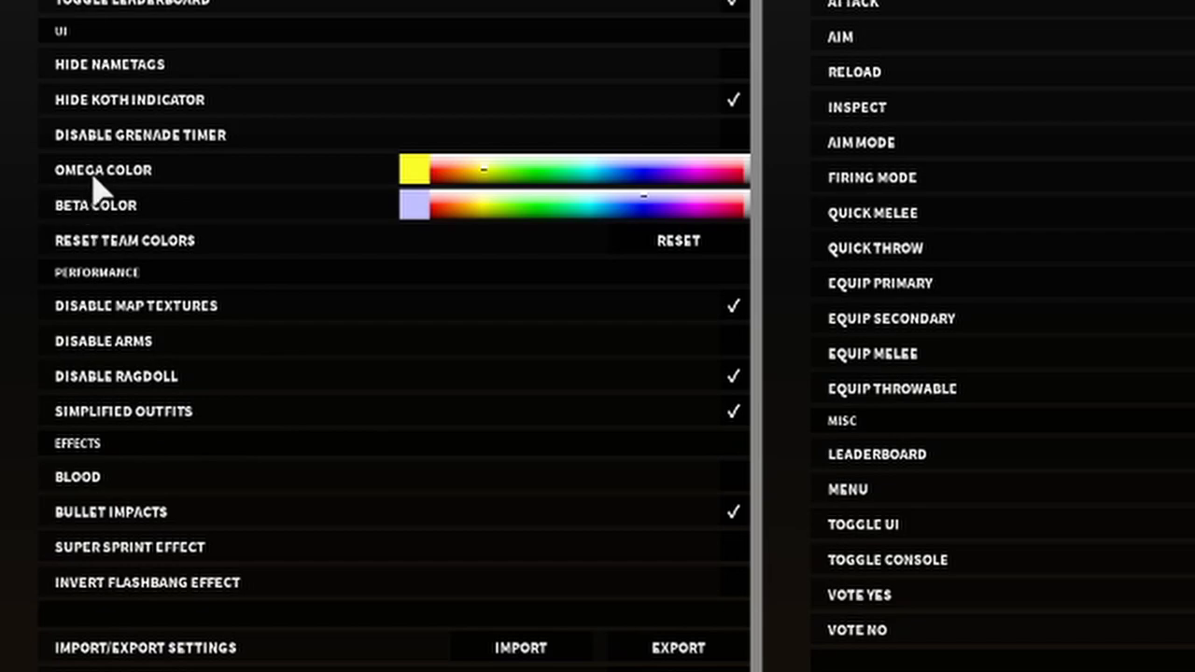
mouse_move(226, 198)
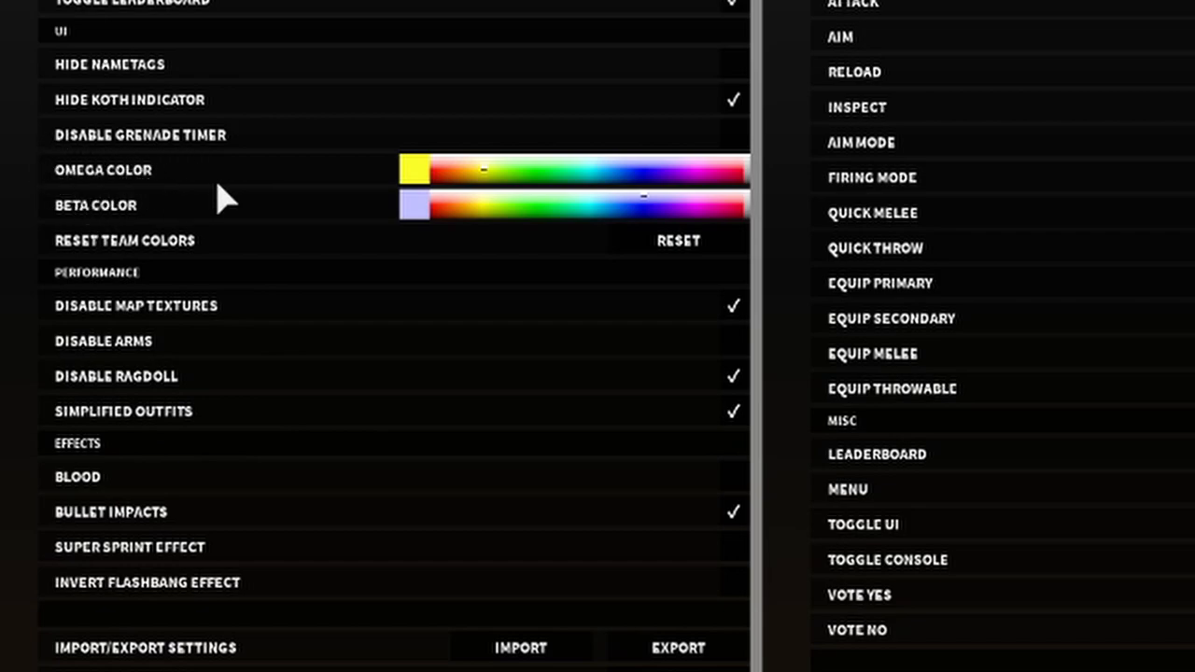
mouse_move(196, 392)
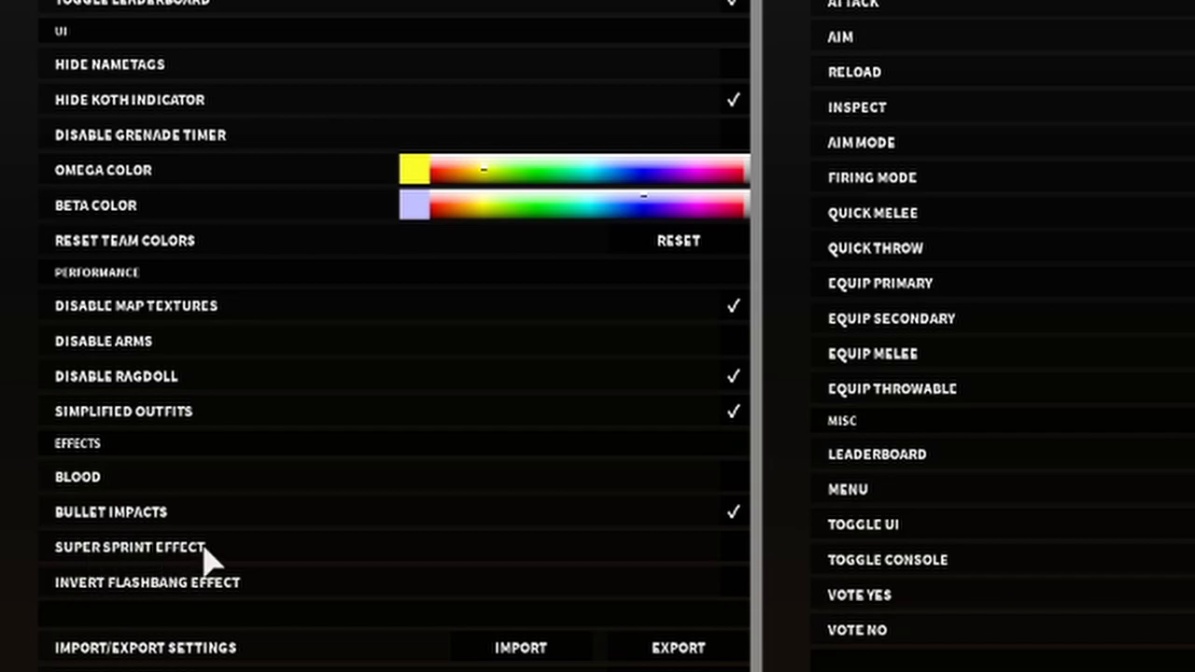
mouse_move(231, 598)
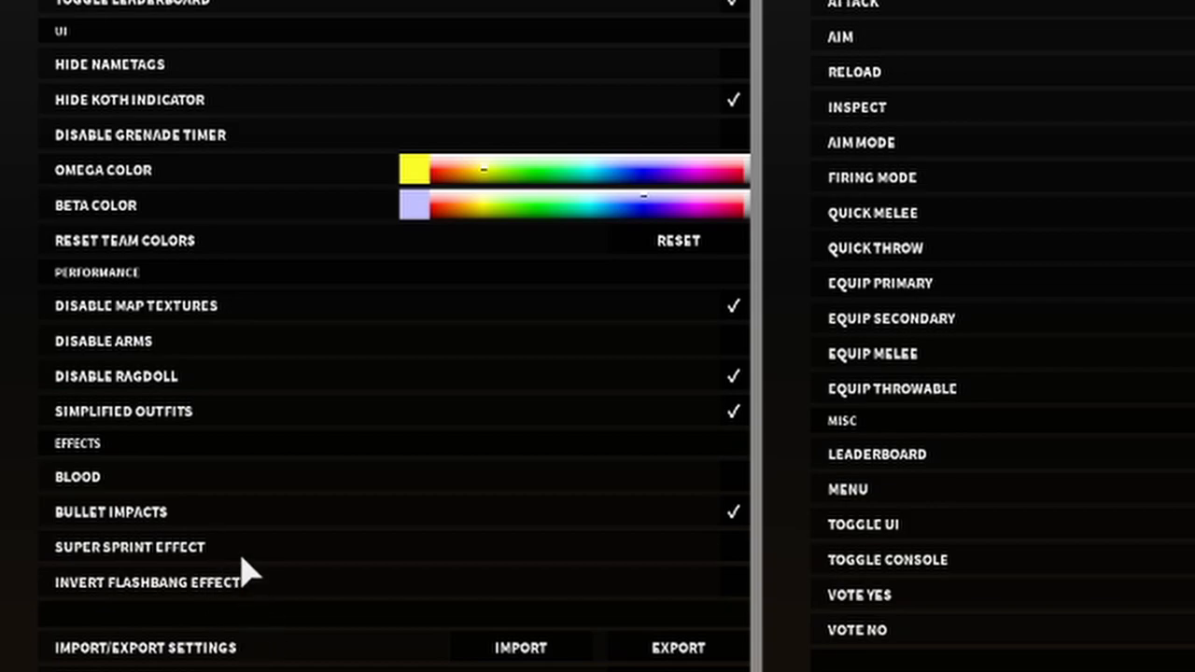
mouse_move(262, 533)
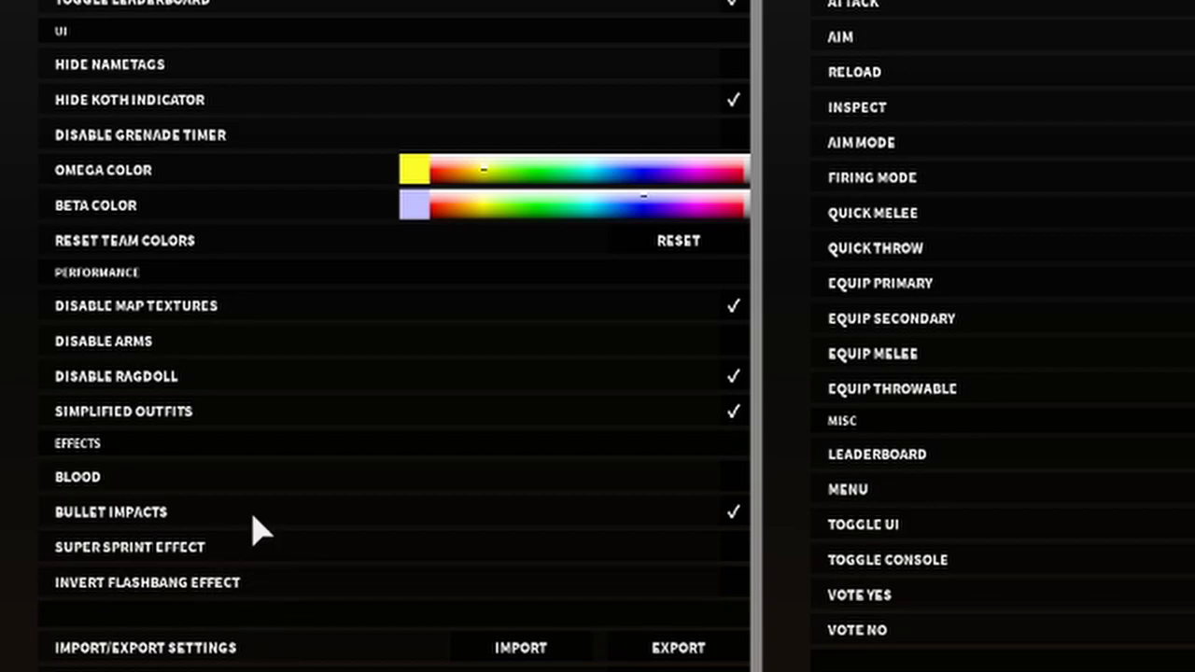